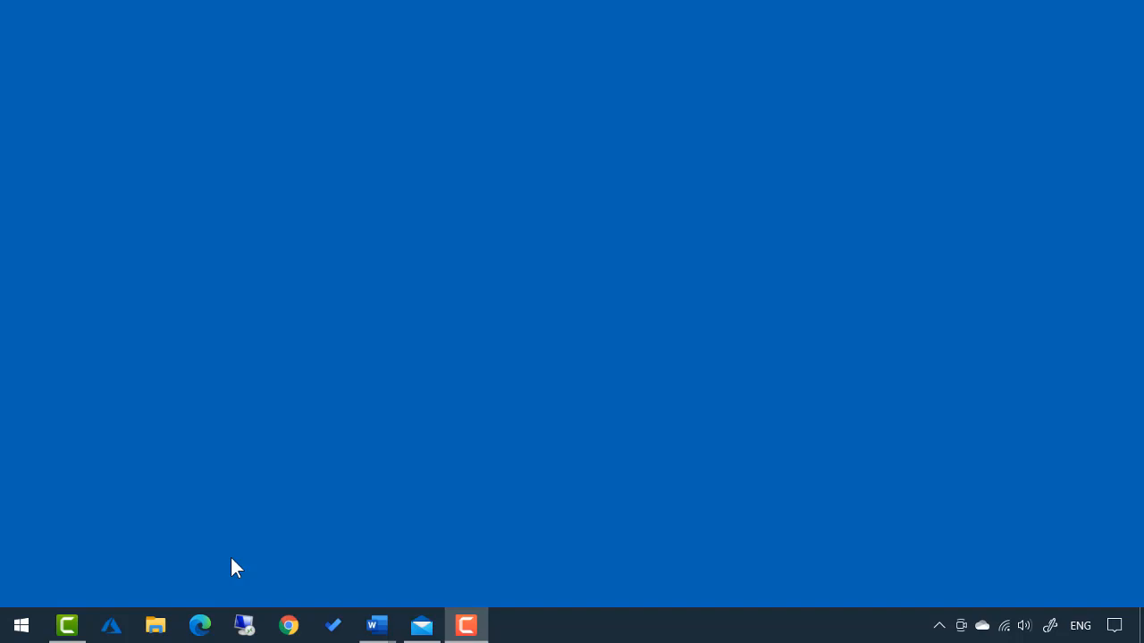
pyautogui.moveTo(215, 619)
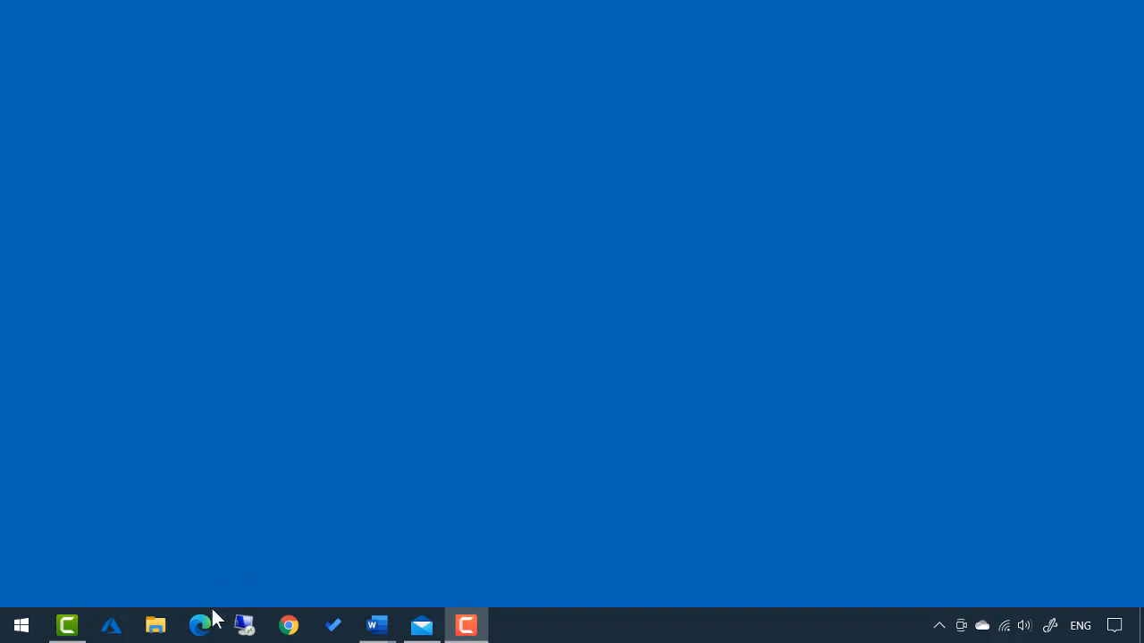
# Step: Launch Edge and navigate to portal.azure.com to load the Azure portal home page
pyautogui.click(200, 625)
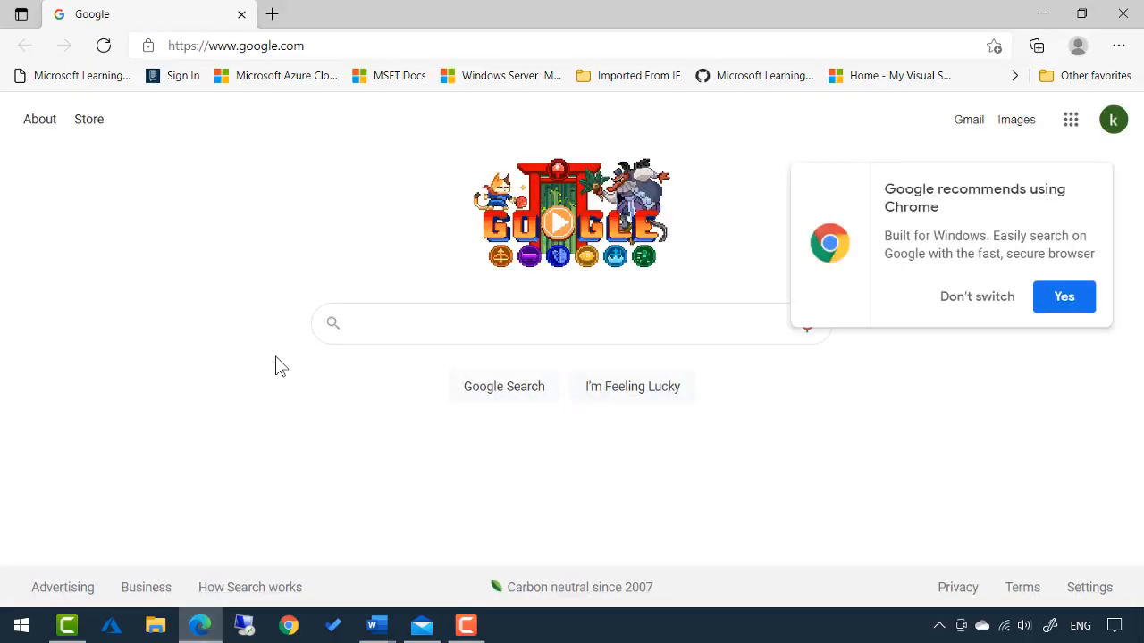
pyautogui.click(236, 46)
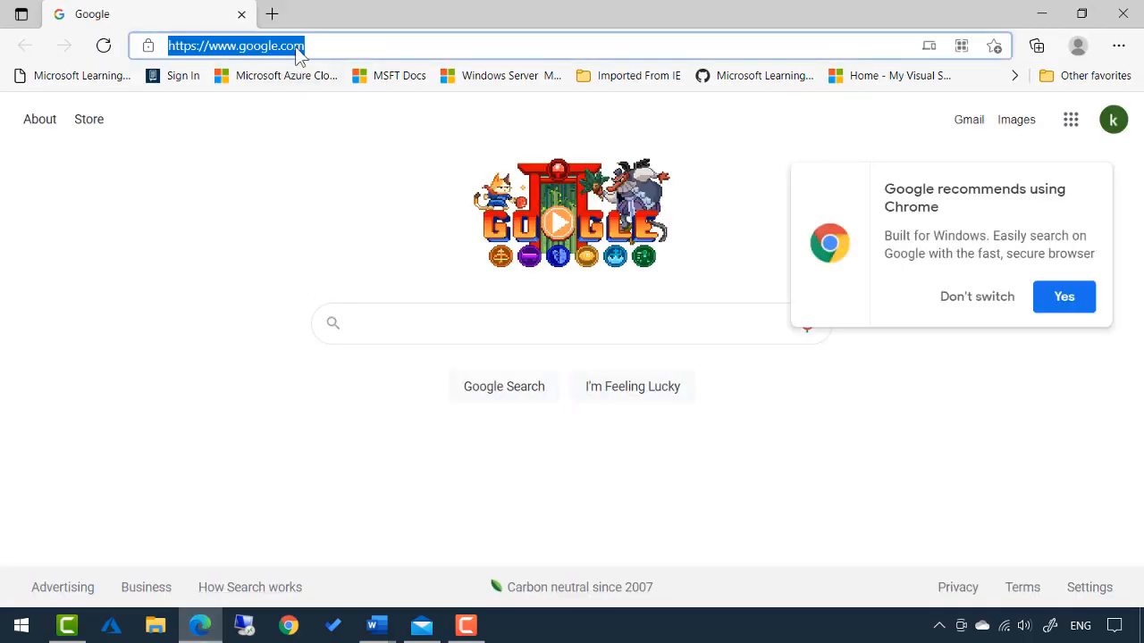
pyautogui.write('portal')
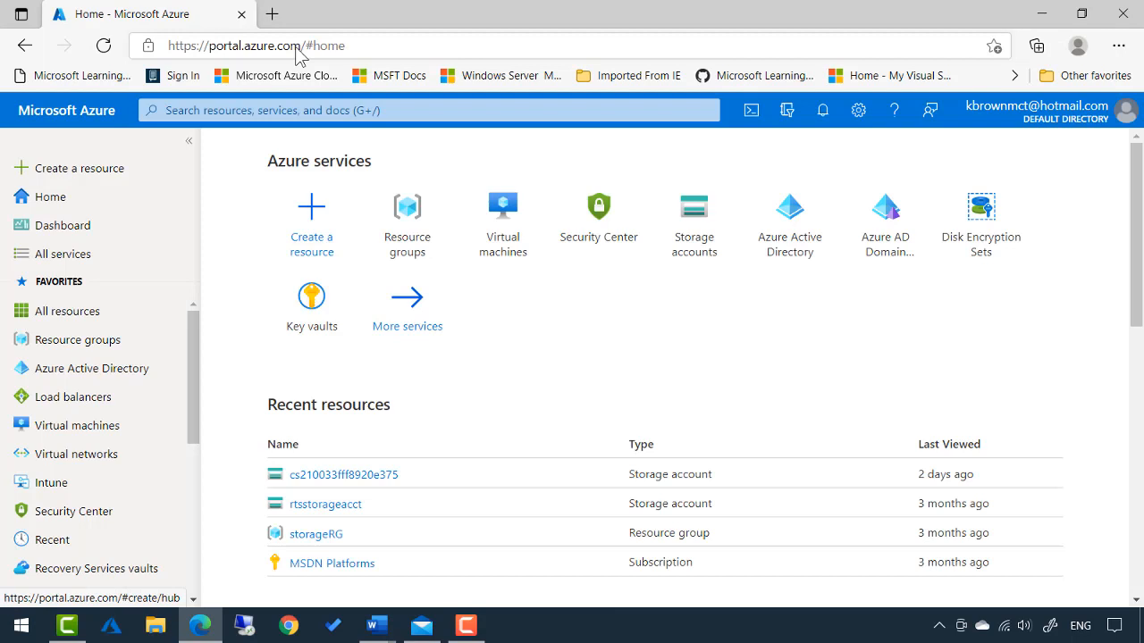
# Step: Go to the Virtual machines page from the portal navigation, listing no VMs yet
pyautogui.click(822, 111)
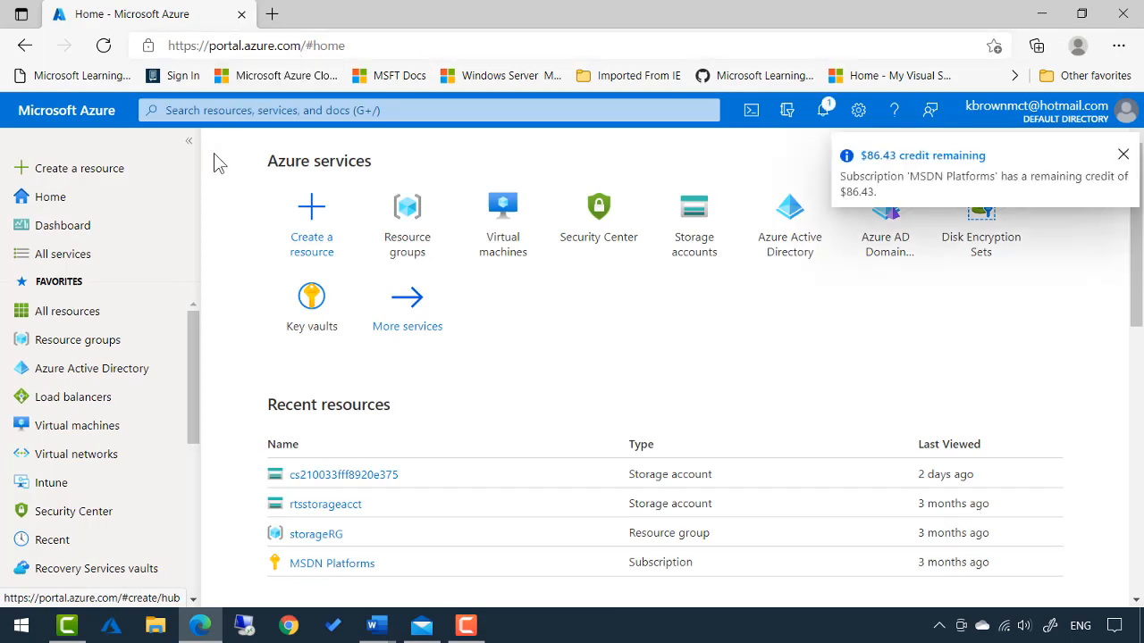
pyautogui.moveTo(75, 425)
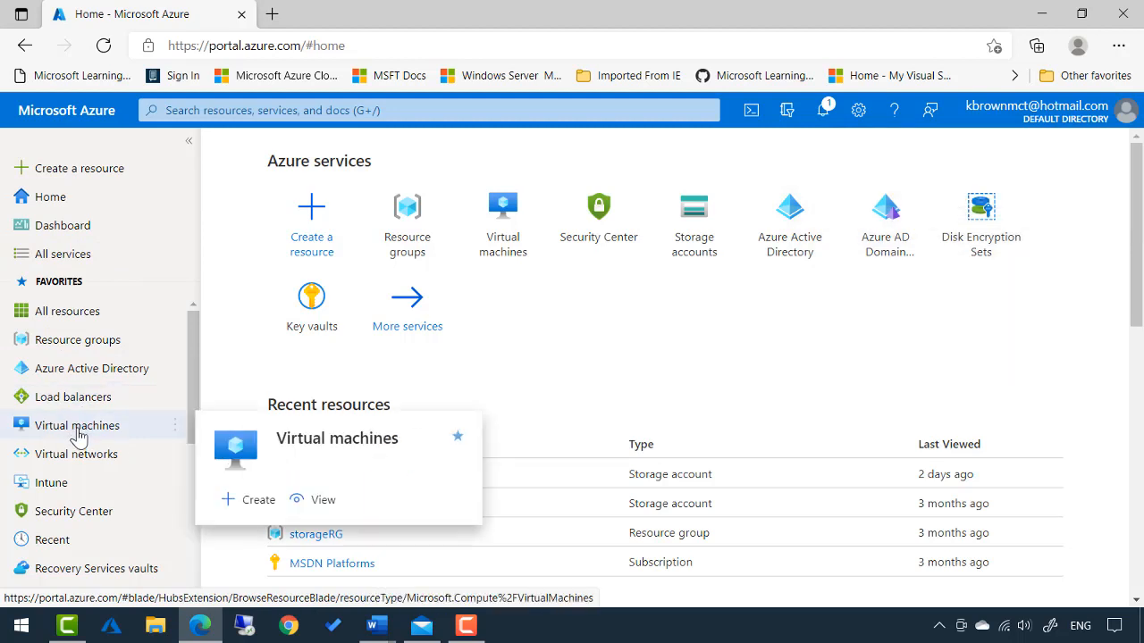
pyautogui.click(76, 425)
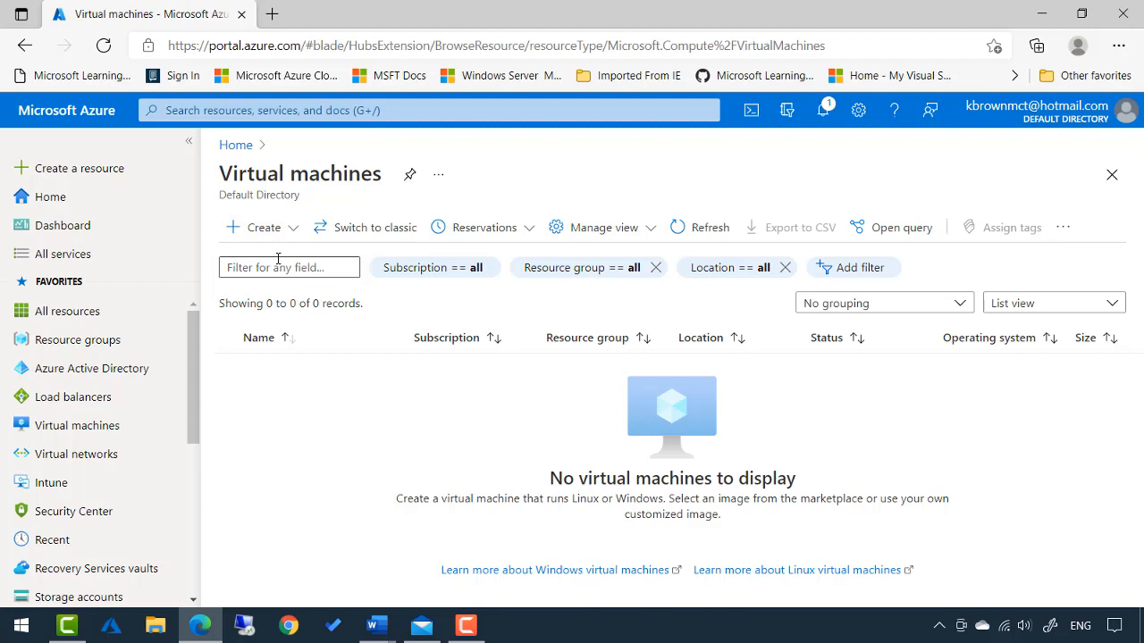
# Step: Start a new virtual machine with the Create form on the Basics tab, subscription MSDN Platforms
pyautogui.click(256, 227)
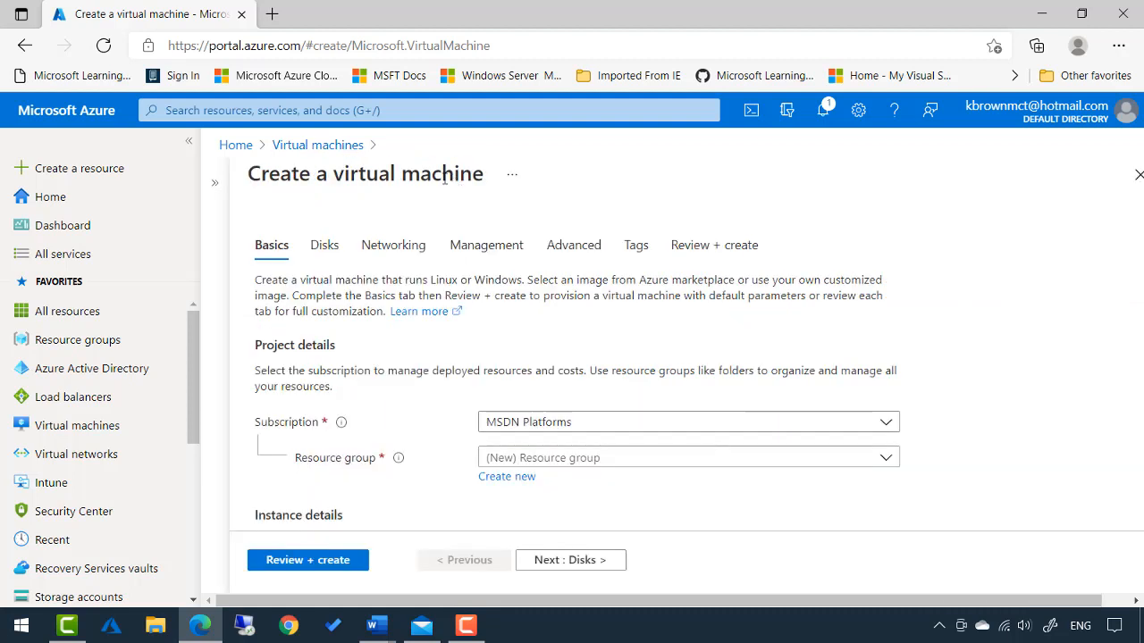
pyautogui.moveTo(401, 346)
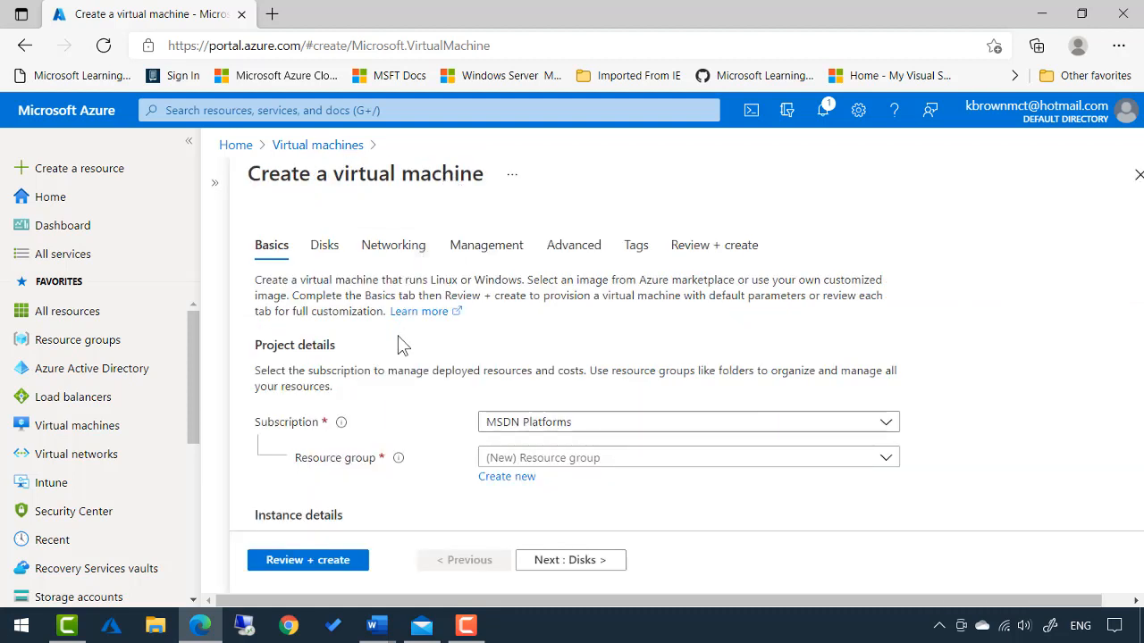
pyautogui.scroll(-3)
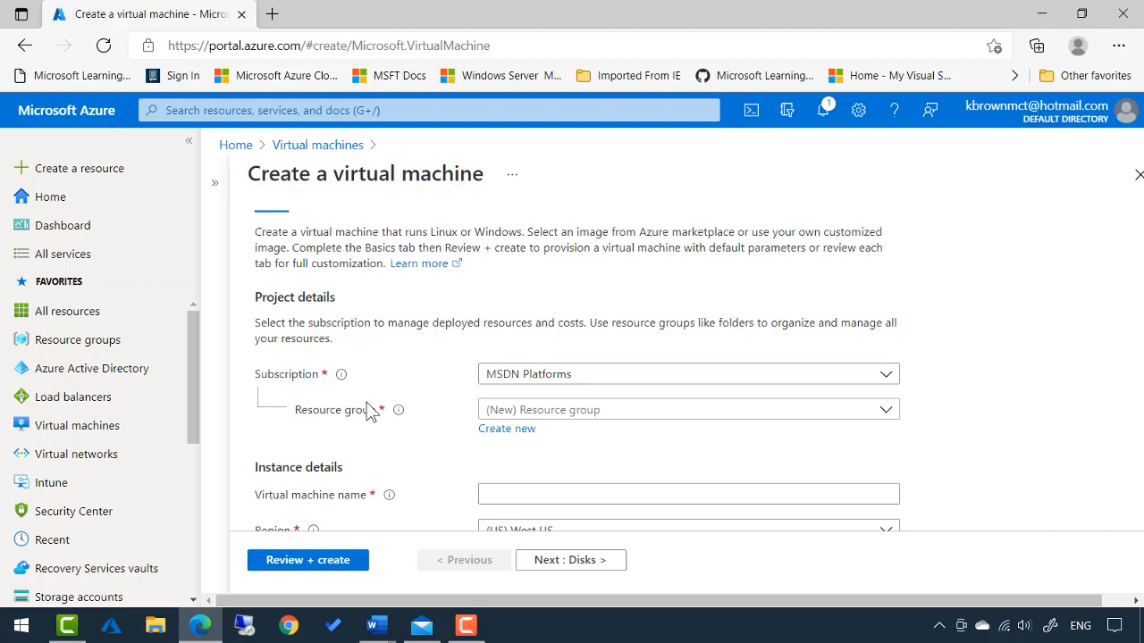
pyautogui.moveTo(370, 422)
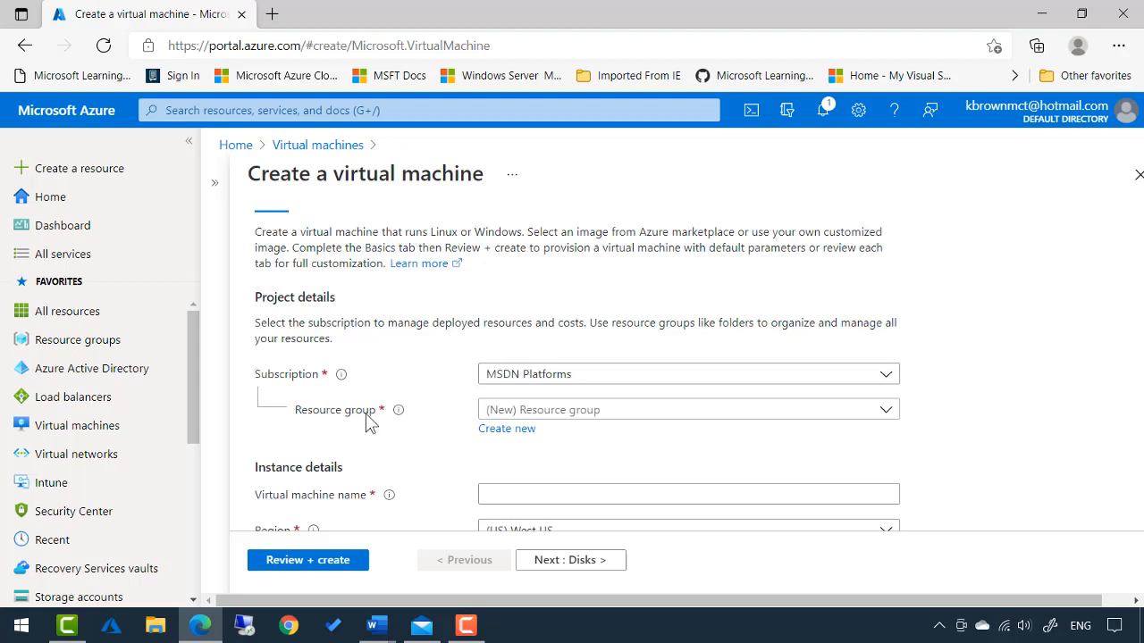
pyautogui.moveTo(506, 429)
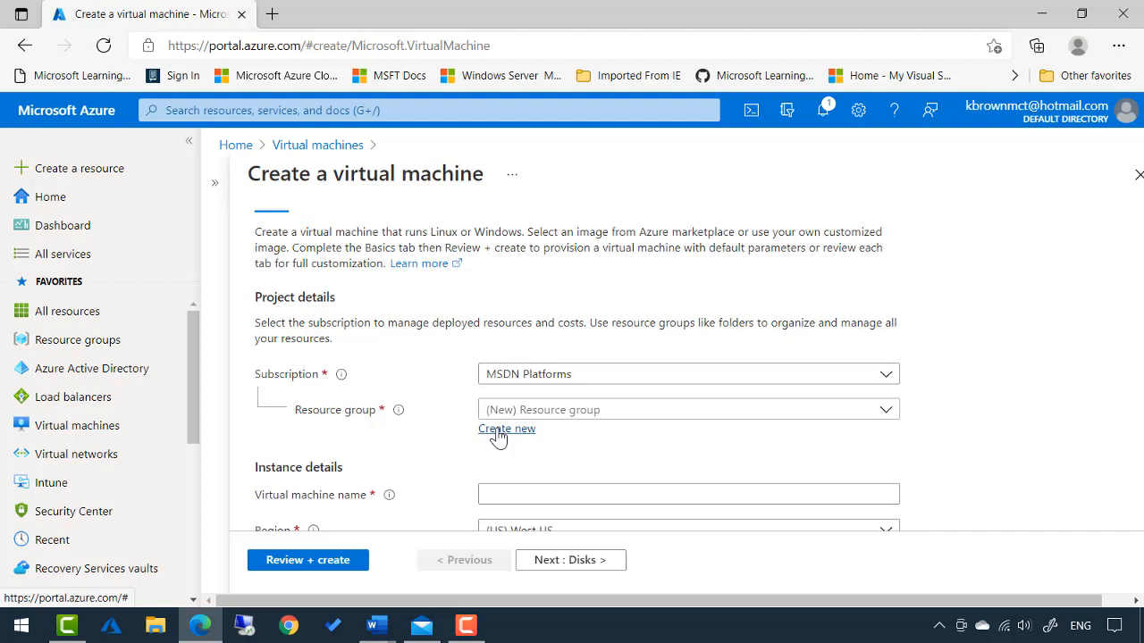
# Step: Create a new resource group named VMResourceGroup for the virtual machine
pyautogui.click(508, 429)
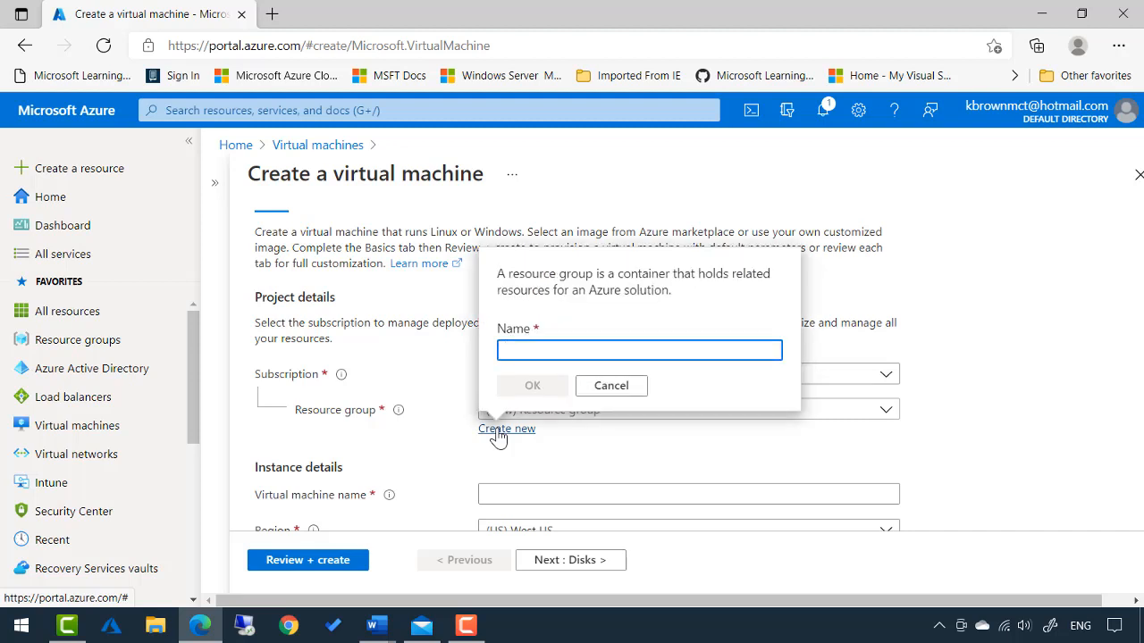
pyautogui.write('VMResourceGroup')
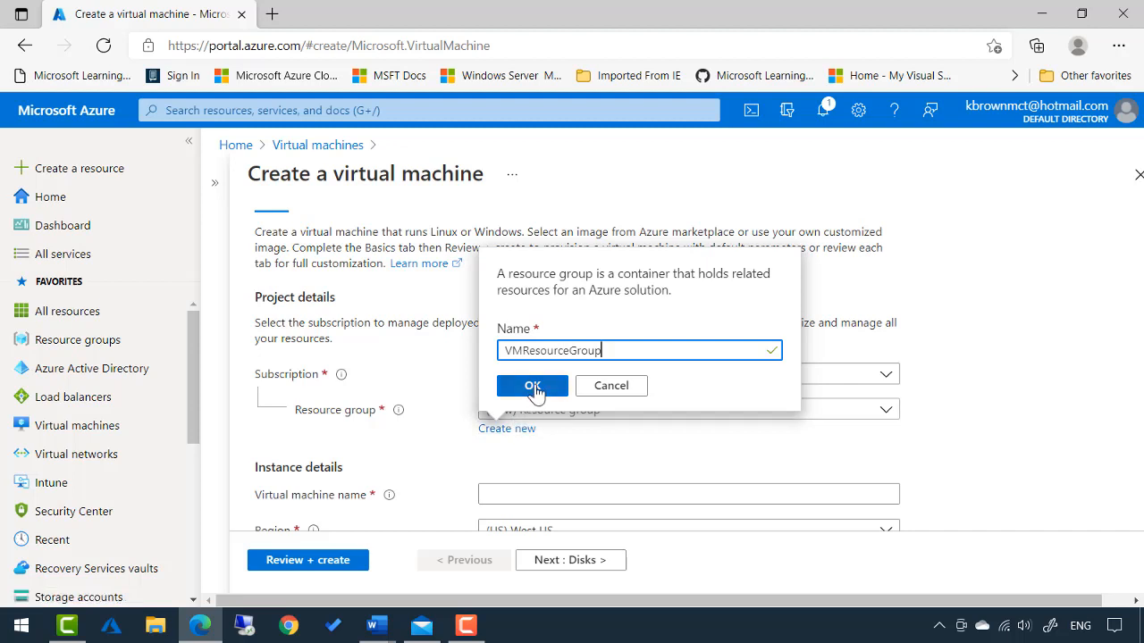
pyautogui.click(532, 386)
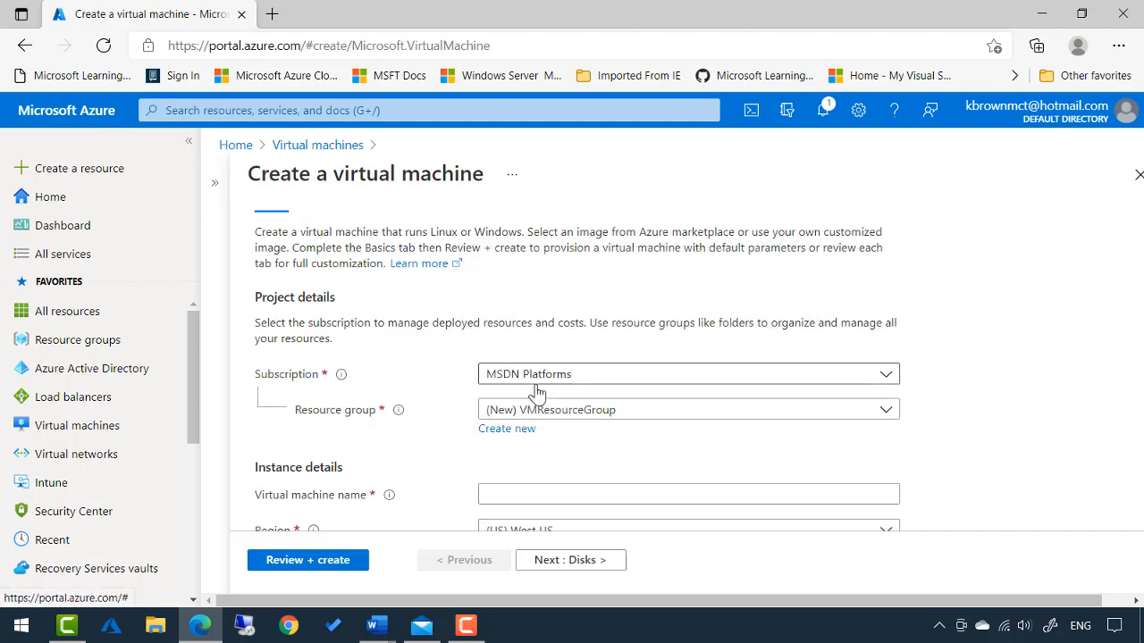
pyautogui.scroll(-3)
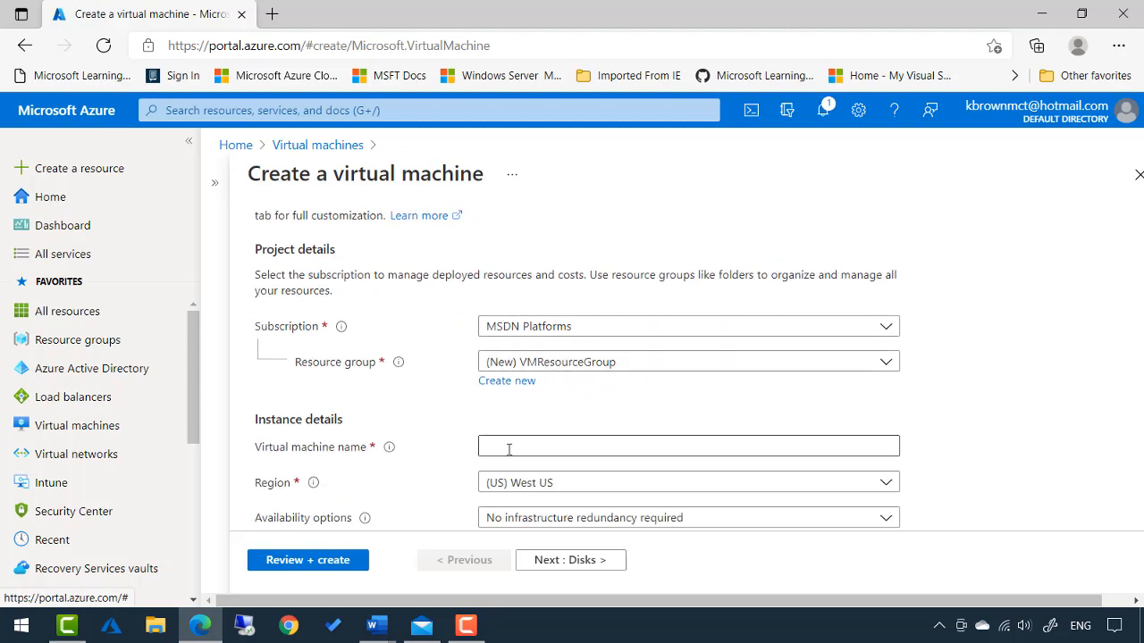
# Step: Enter TesetDevVM as the virtual machine name
pyautogui.write('Test')
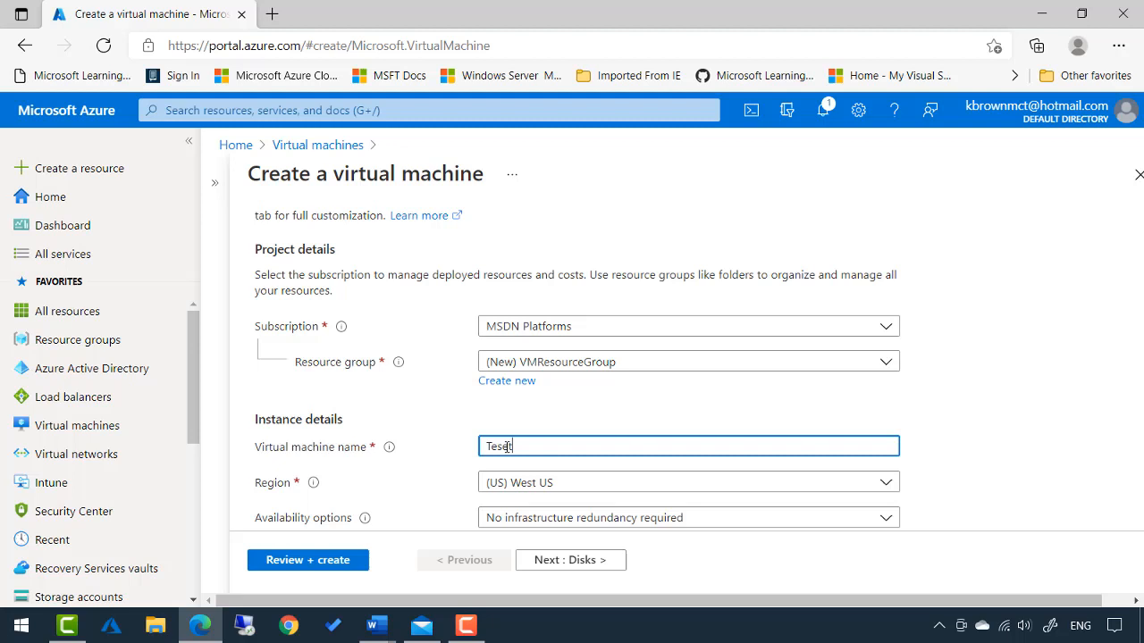
pyautogui.write('Dev')
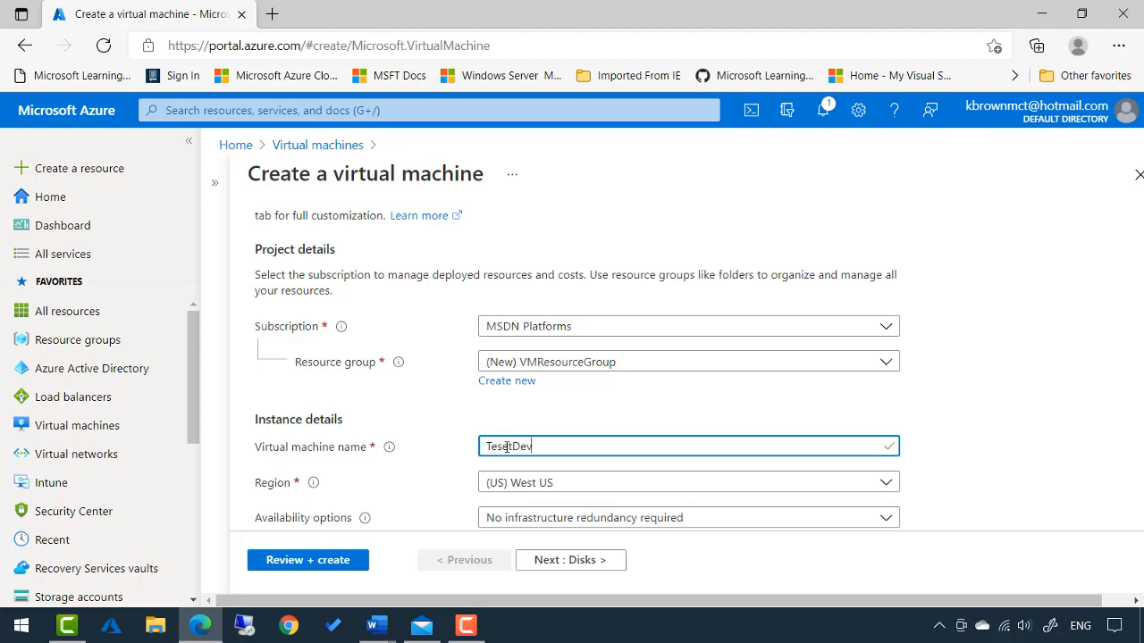
pyautogui.write('VM')
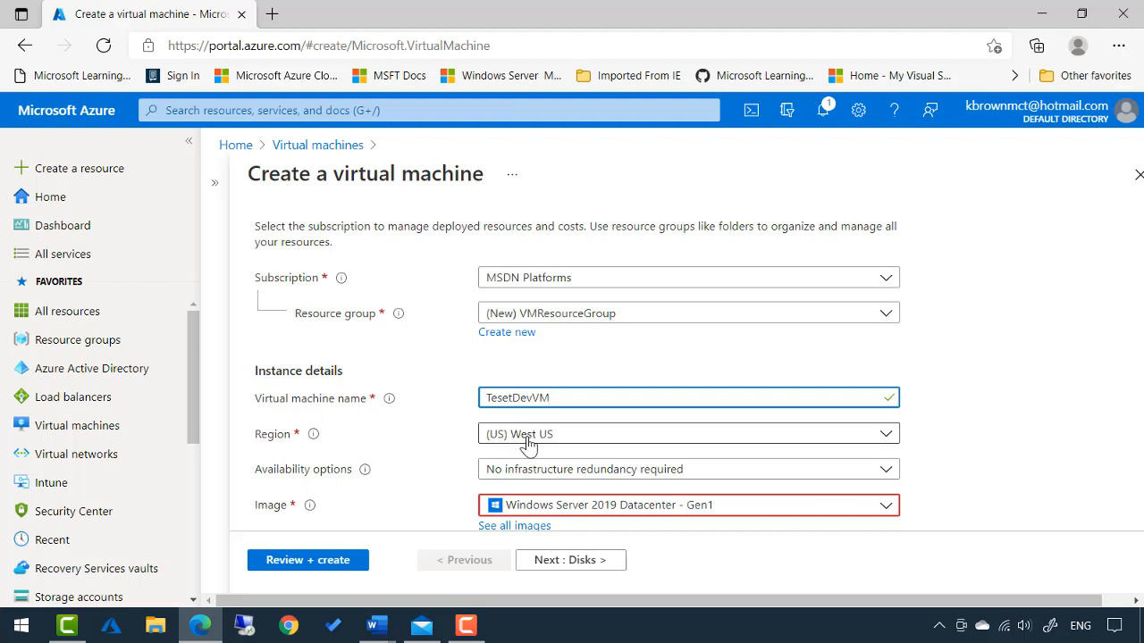
# Step: Change the region from West US to (US) Central US
pyautogui.click(688, 434)
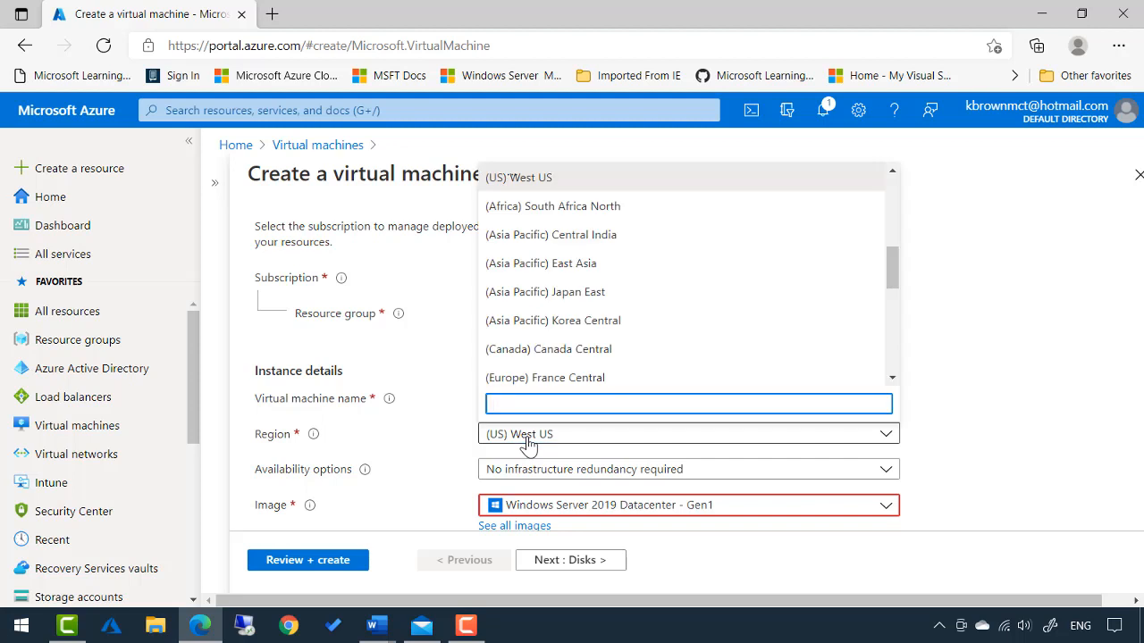
pyautogui.moveTo(536, 375)
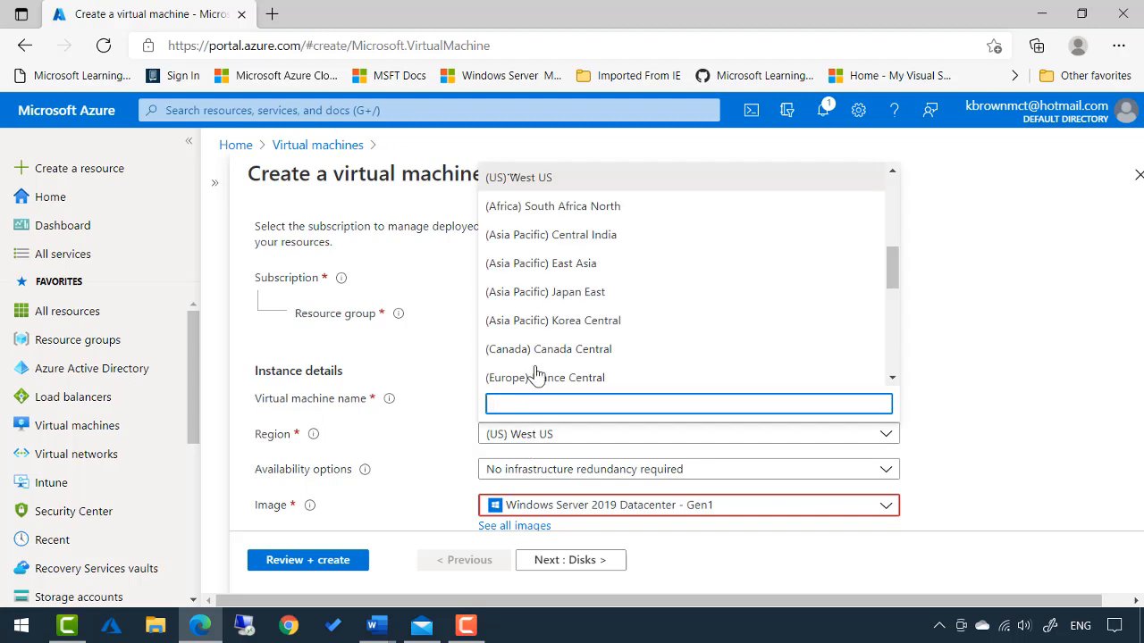
pyautogui.moveTo(561, 262)
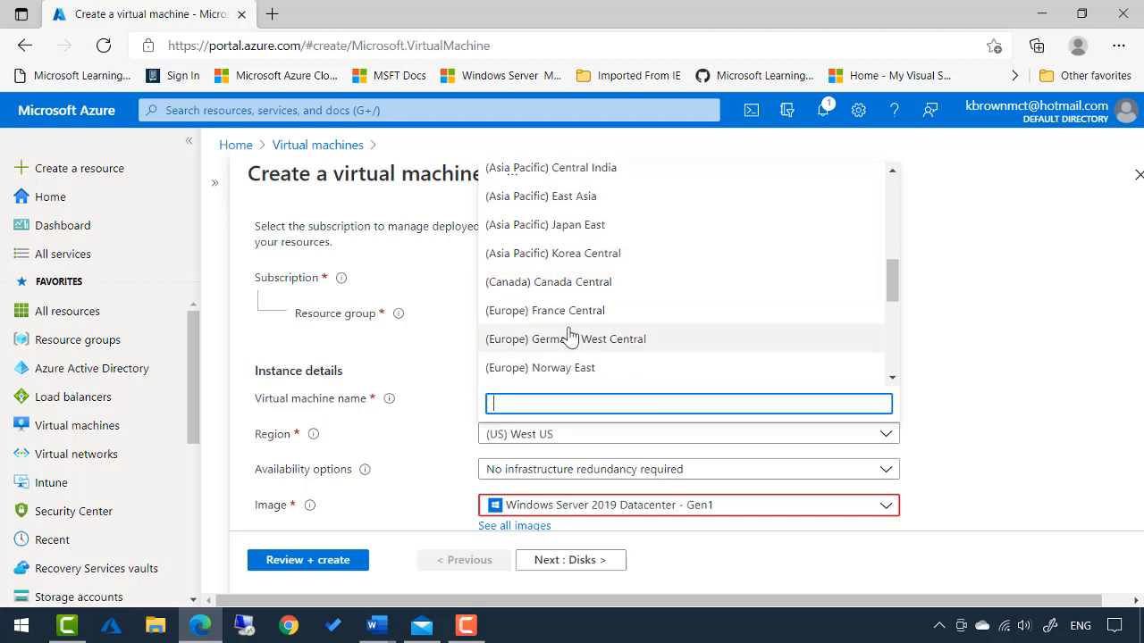
pyautogui.scroll(-3)
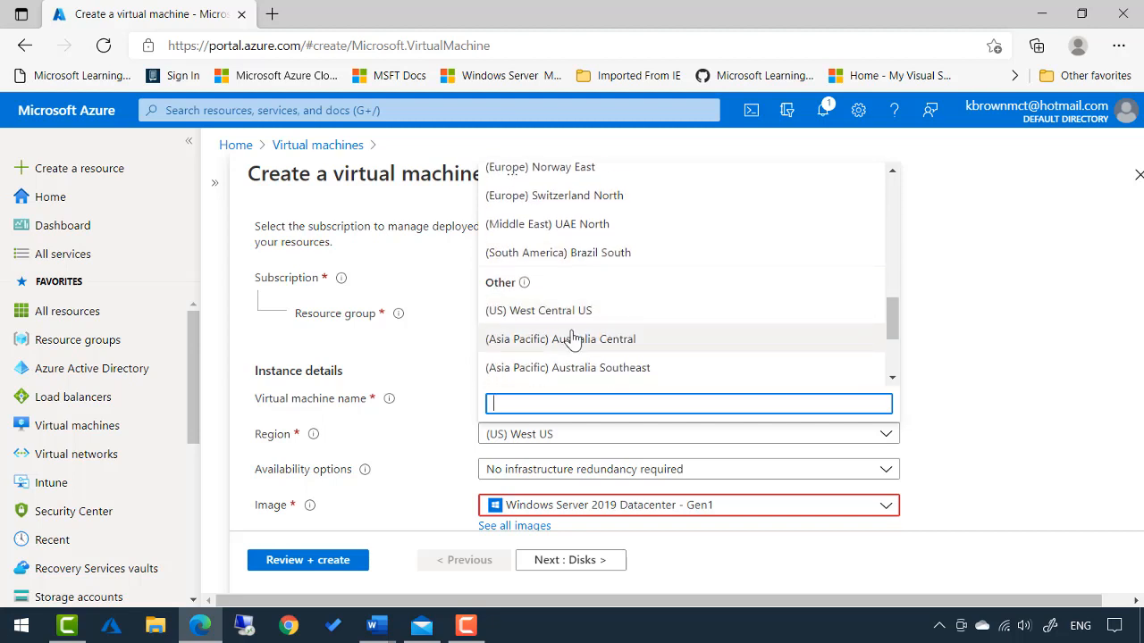
pyautogui.scroll(-3)
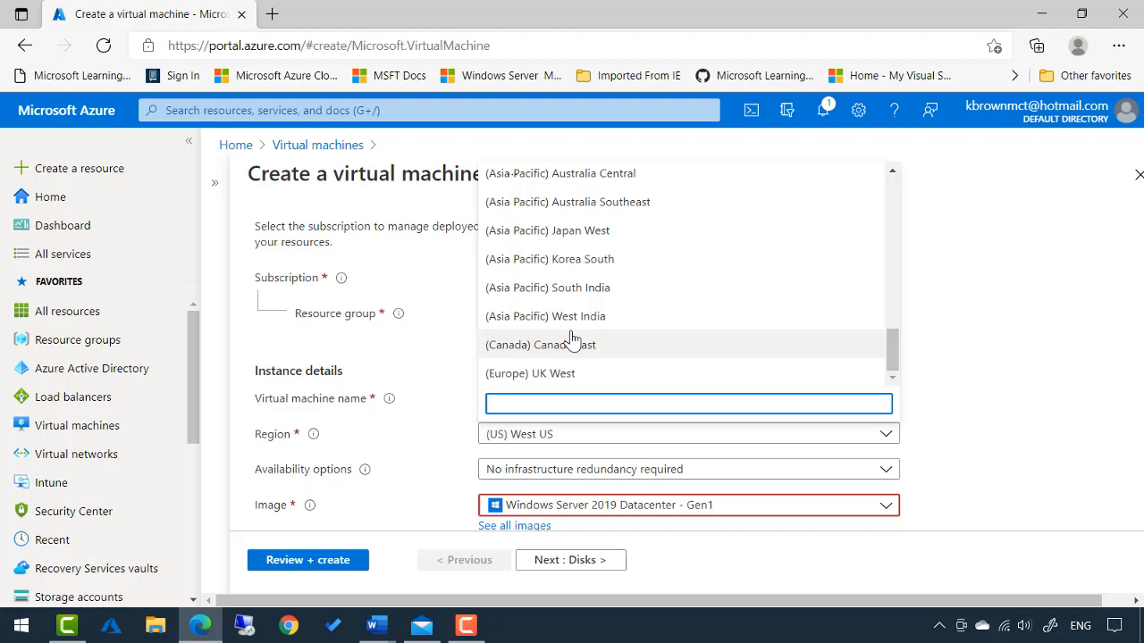
pyautogui.scroll(-3)
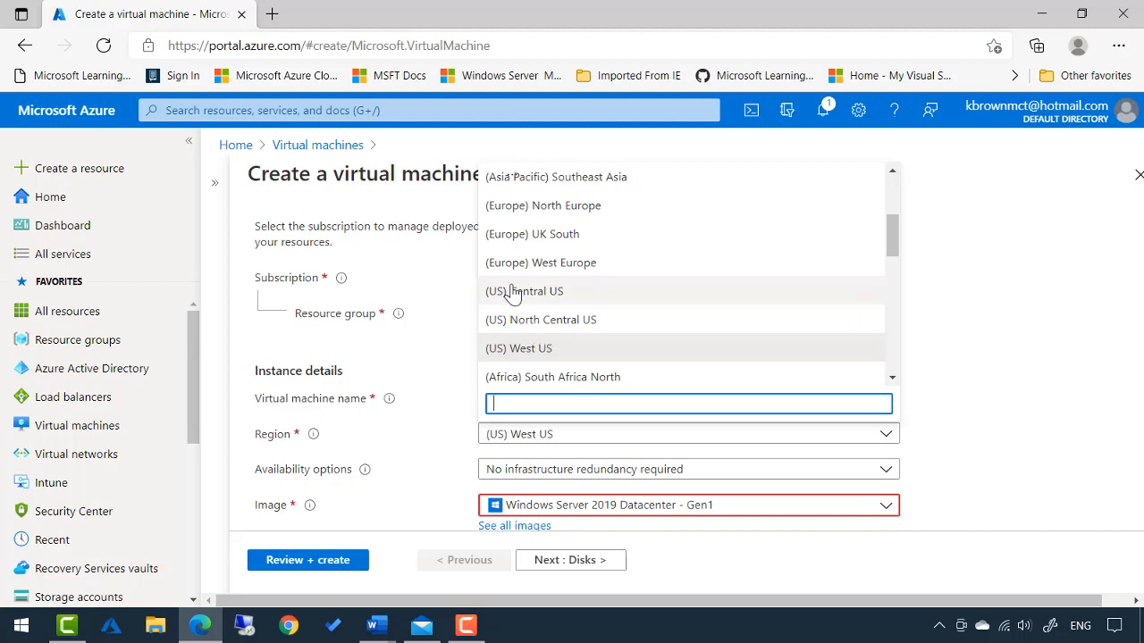
pyautogui.click(526, 290)
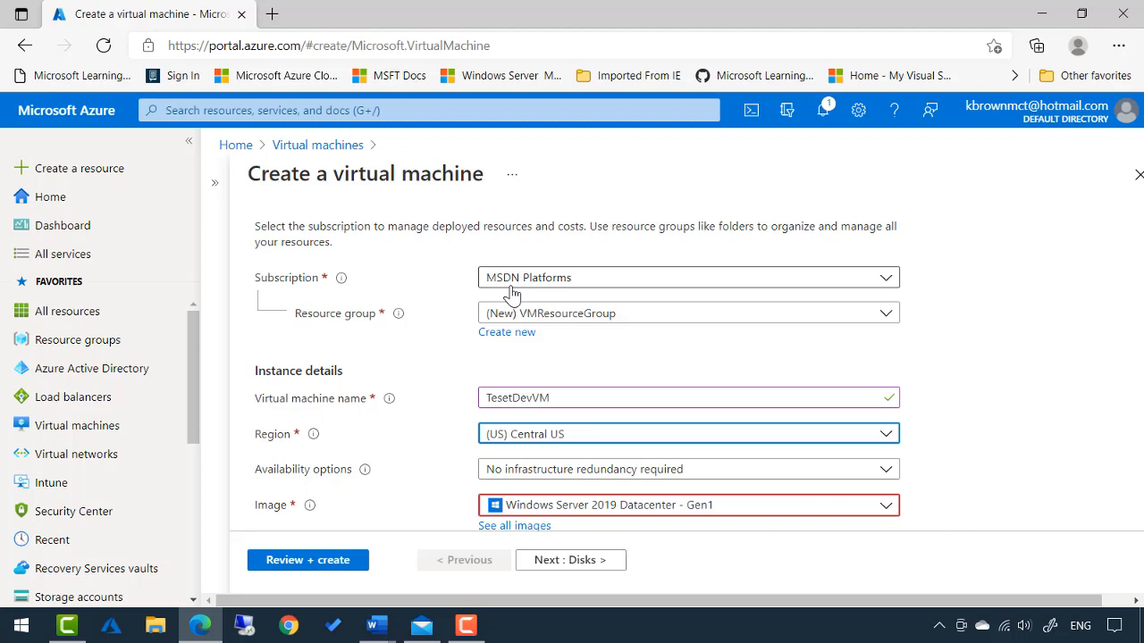
pyautogui.scroll(-3)
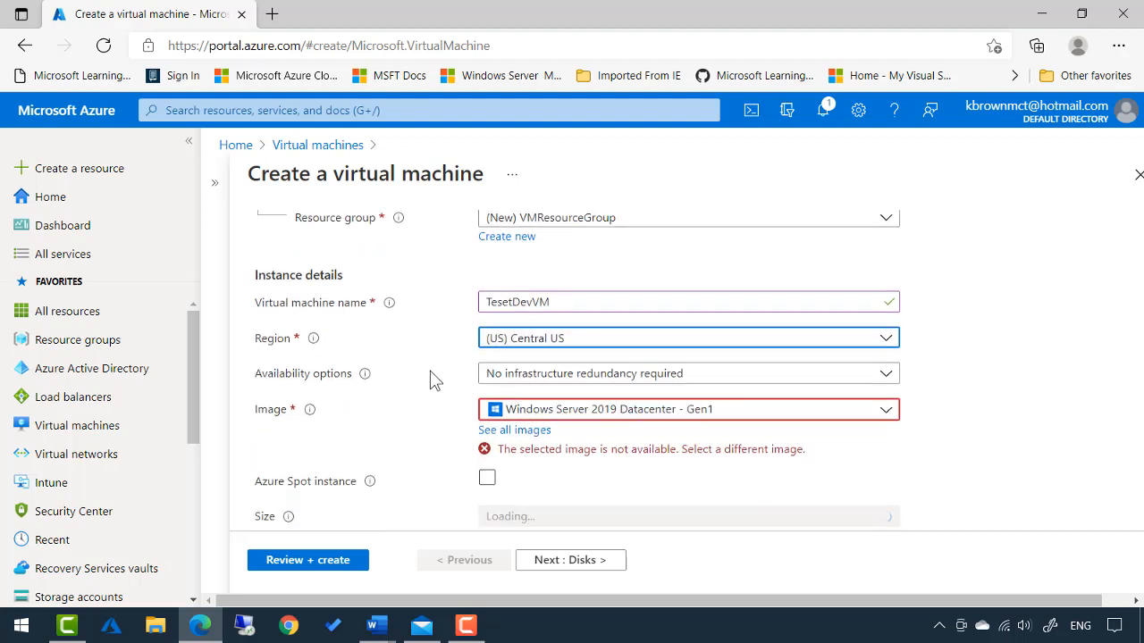
pyautogui.moveTo(497, 378)
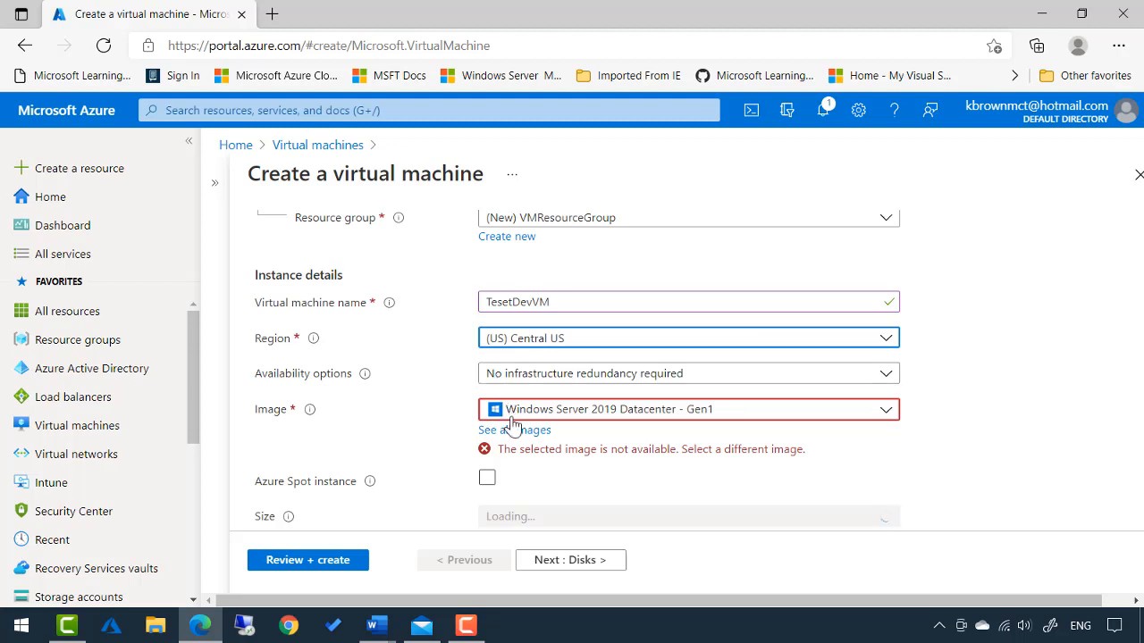
# Step: Select the Windows Server 2016 Datacenter - Gen2 image, keeping size Standard_D4s_v3
pyautogui.click(688, 409)
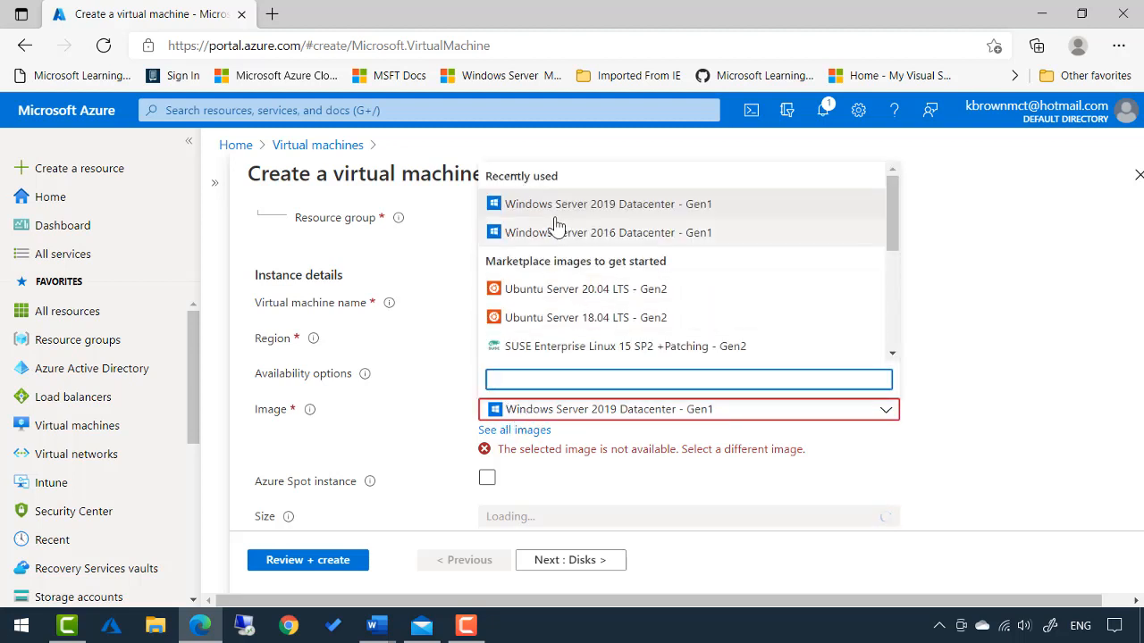
pyautogui.moveTo(543, 289)
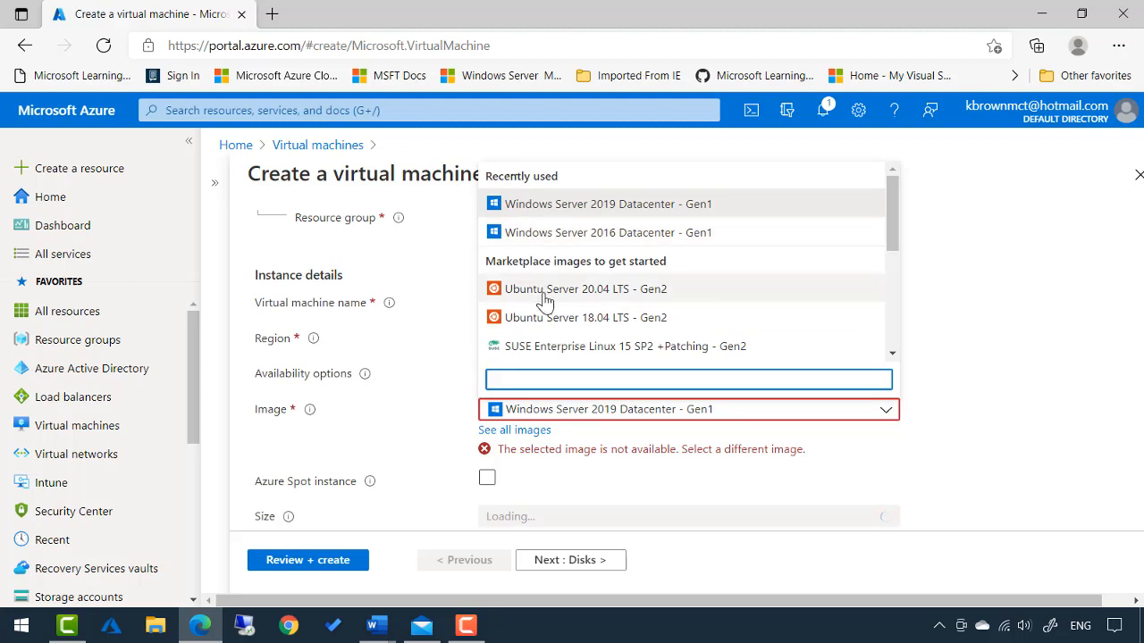
pyautogui.scroll(-3)
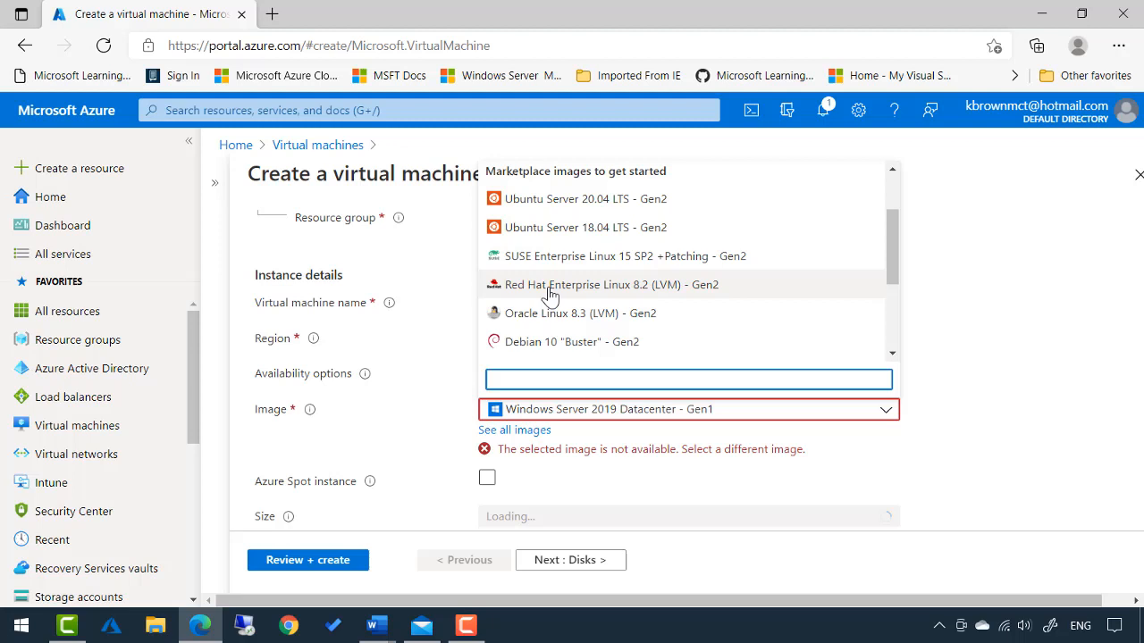
pyautogui.scroll(-3)
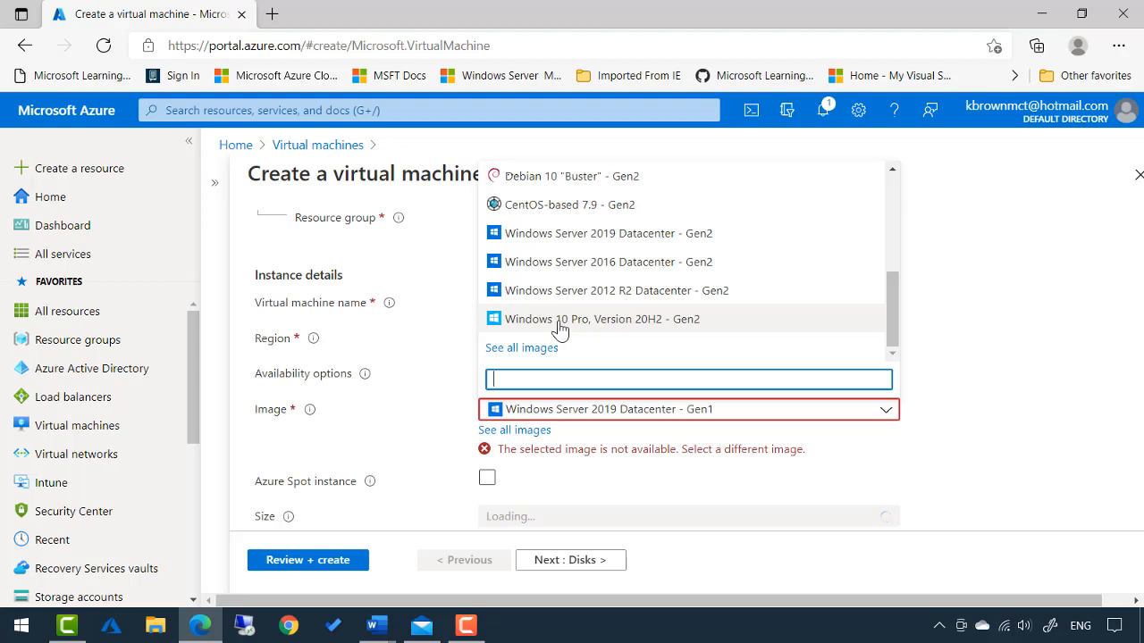
pyautogui.moveTo(572, 304)
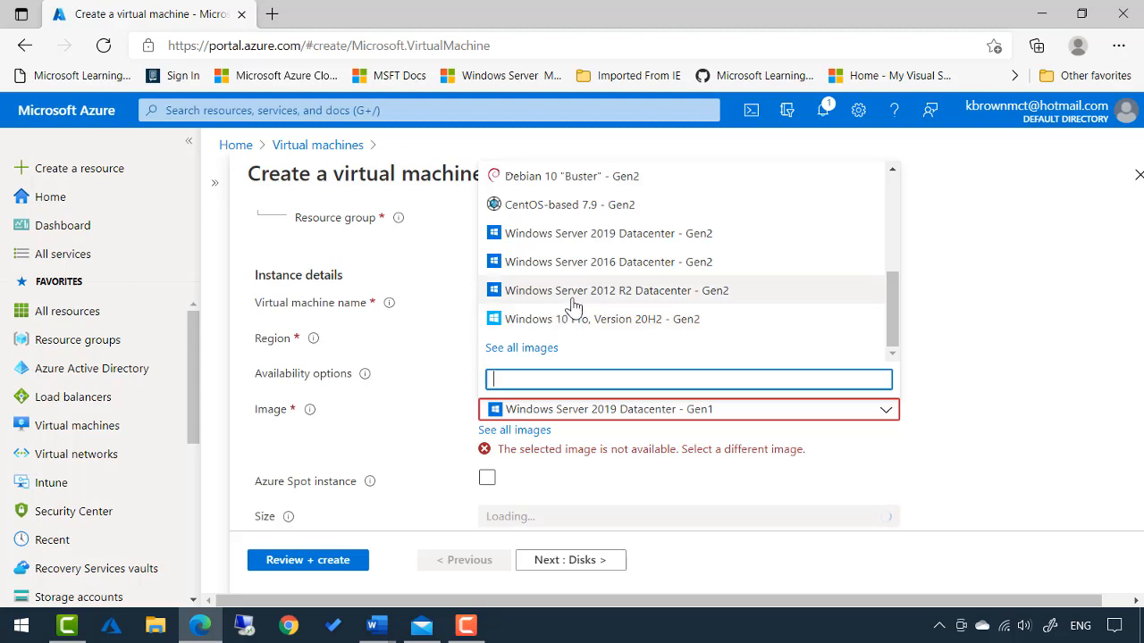
pyautogui.moveTo(550, 248)
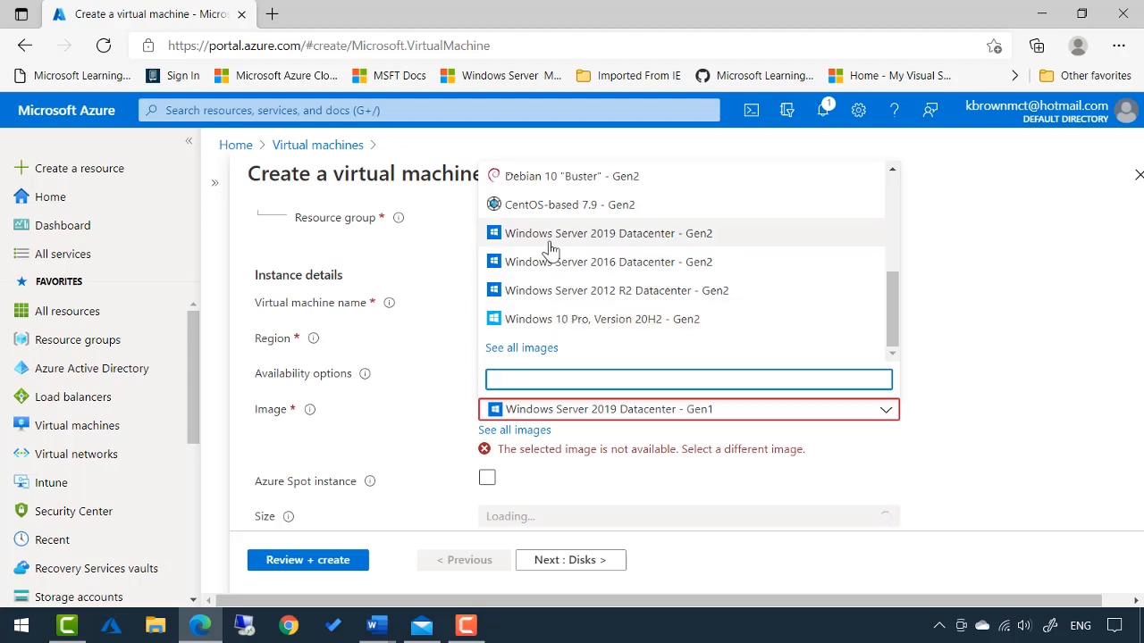
pyautogui.click(610, 261)
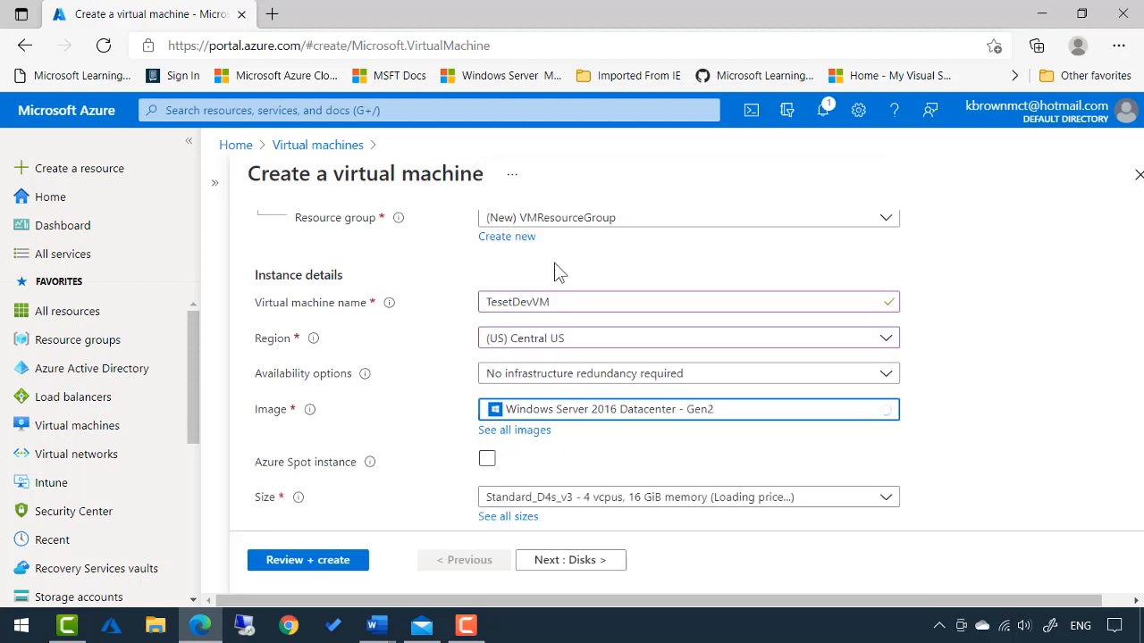
pyautogui.moveTo(390, 415)
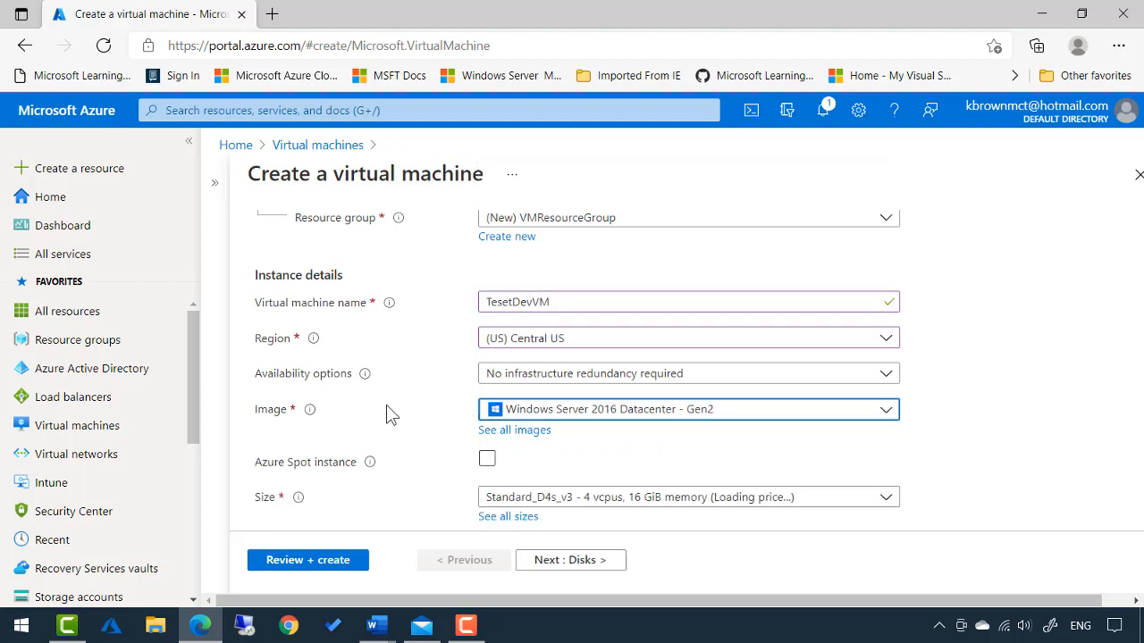
pyautogui.scroll(-3)
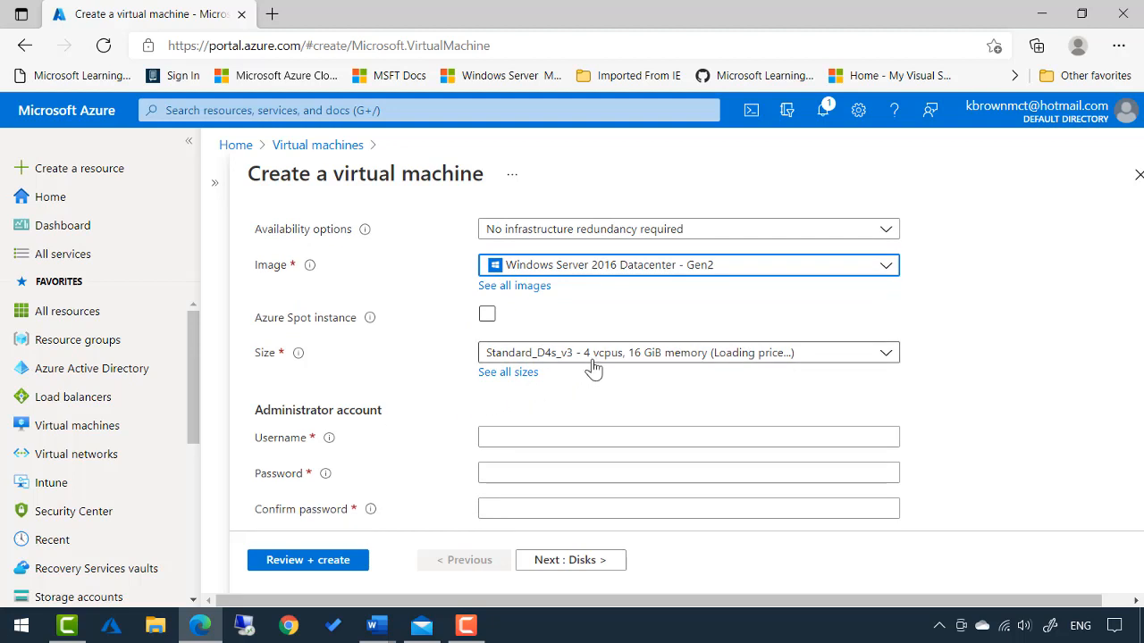
pyautogui.click(688, 352)
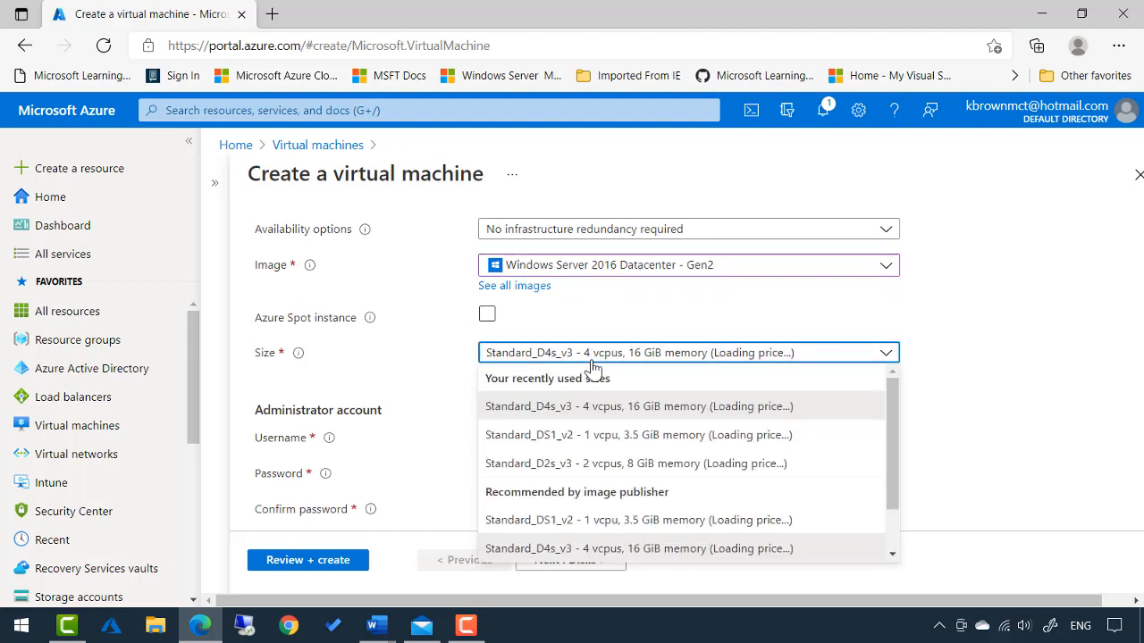
pyautogui.moveTo(588, 446)
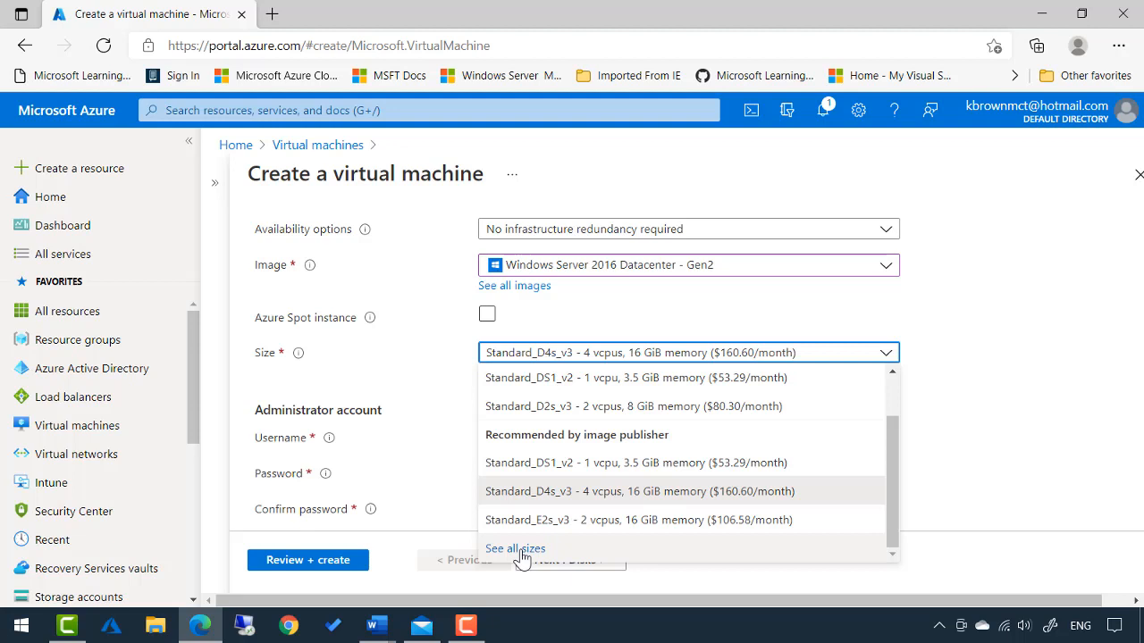
pyautogui.moveTo(561, 547)
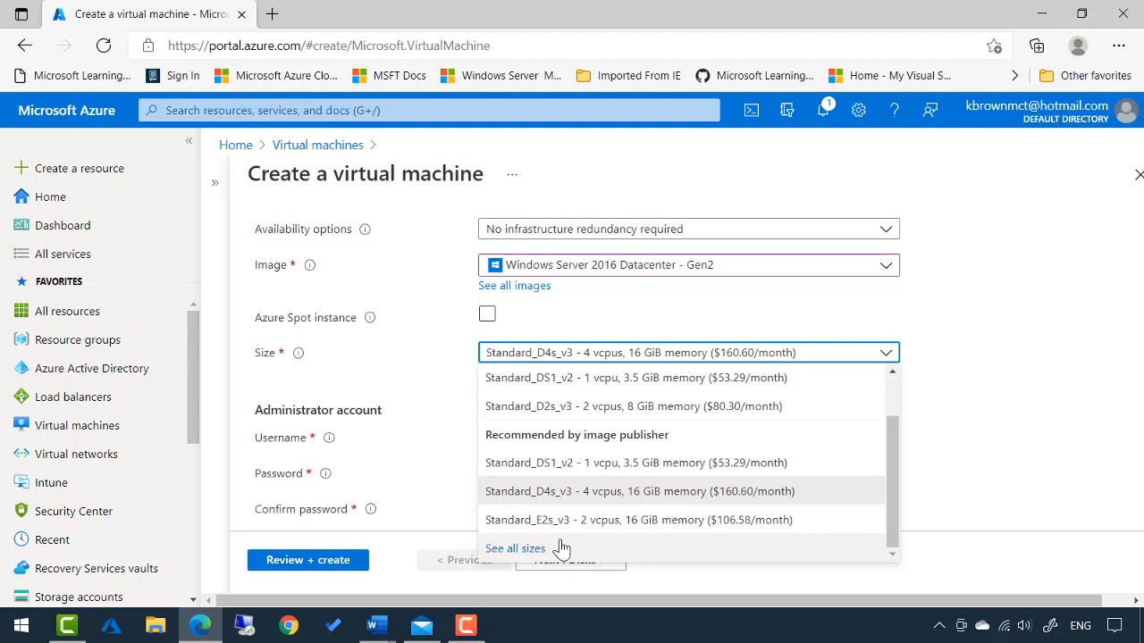
pyautogui.moveTo(727, 532)
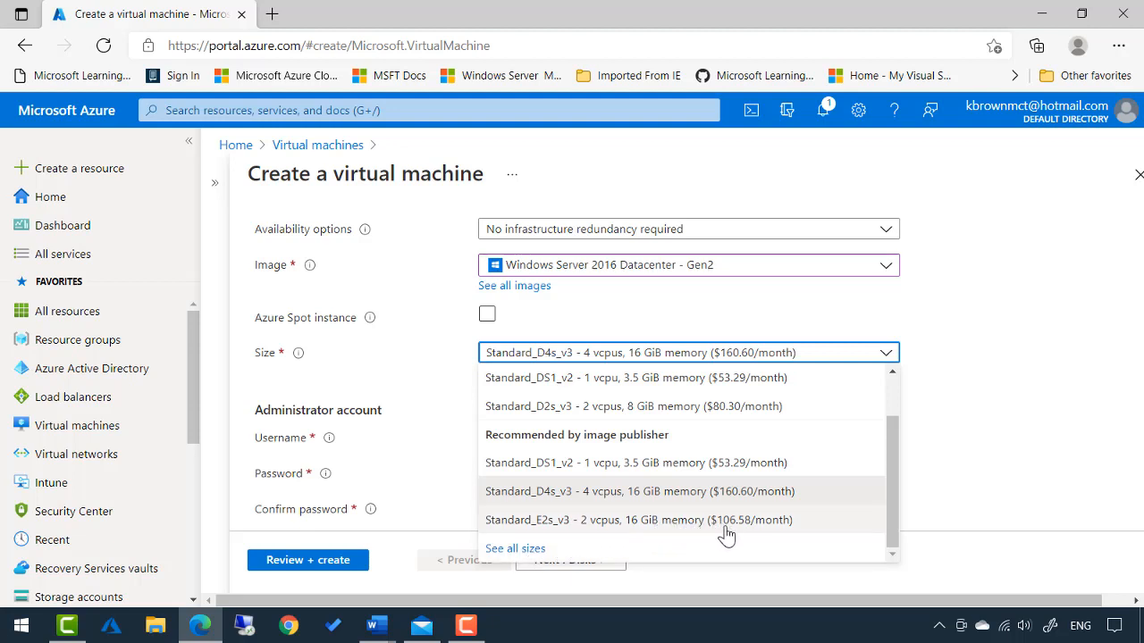
pyautogui.moveTo(736, 532)
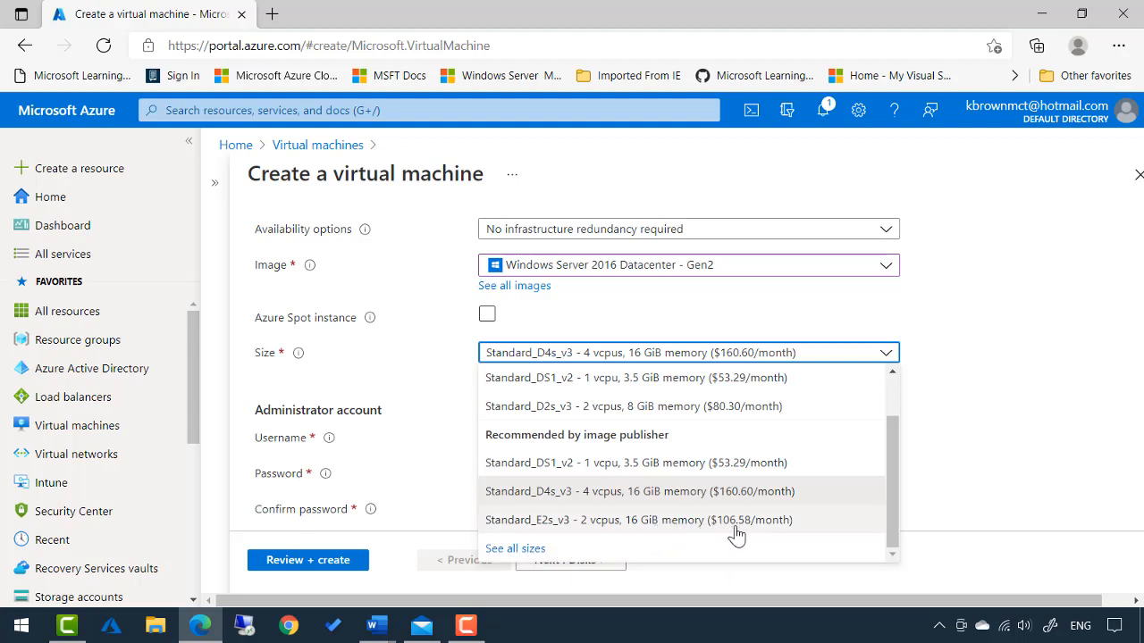
pyautogui.moveTo(715, 377)
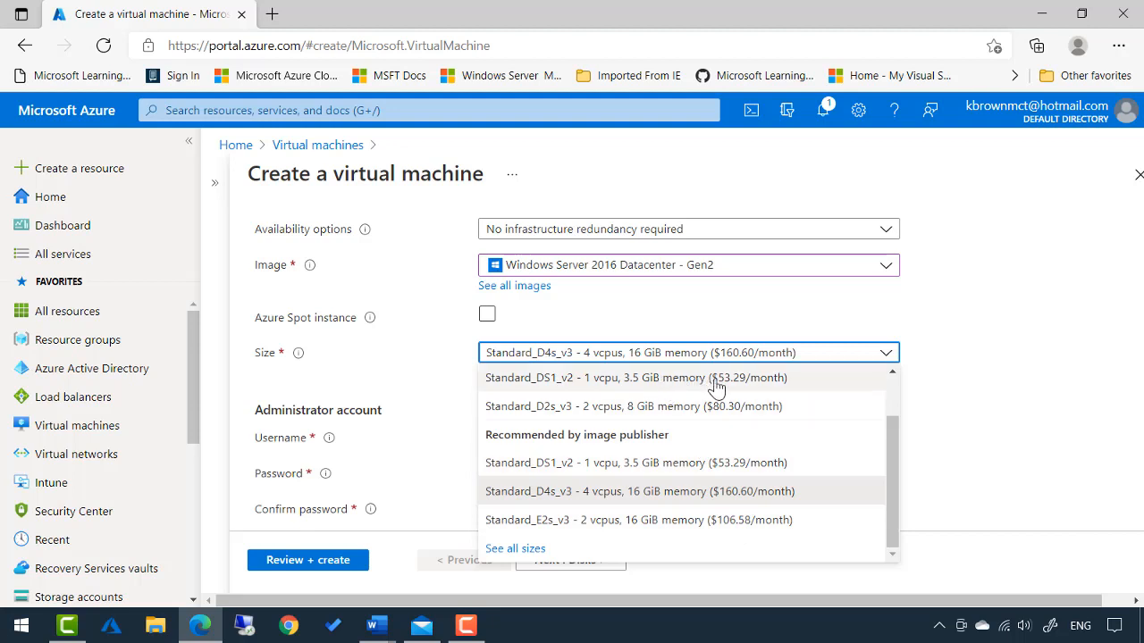
pyautogui.moveTo(719, 393)
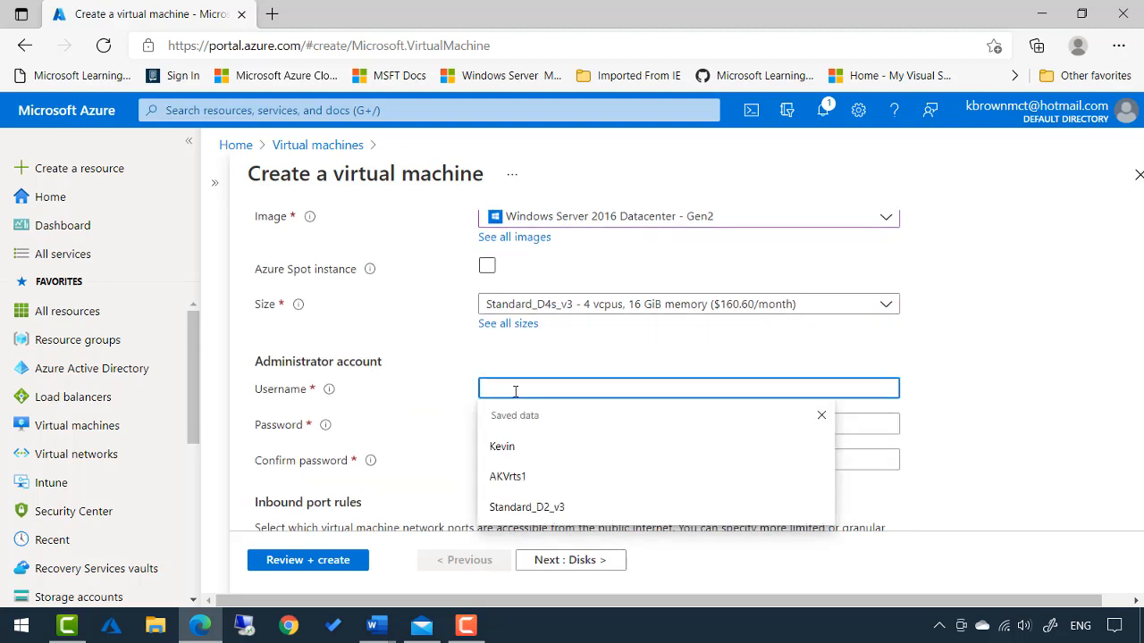
# Step: Fill the administrator account as Kevin with a confirmed password and allow inbound RDP (3389)
pyautogui.click(502, 446)
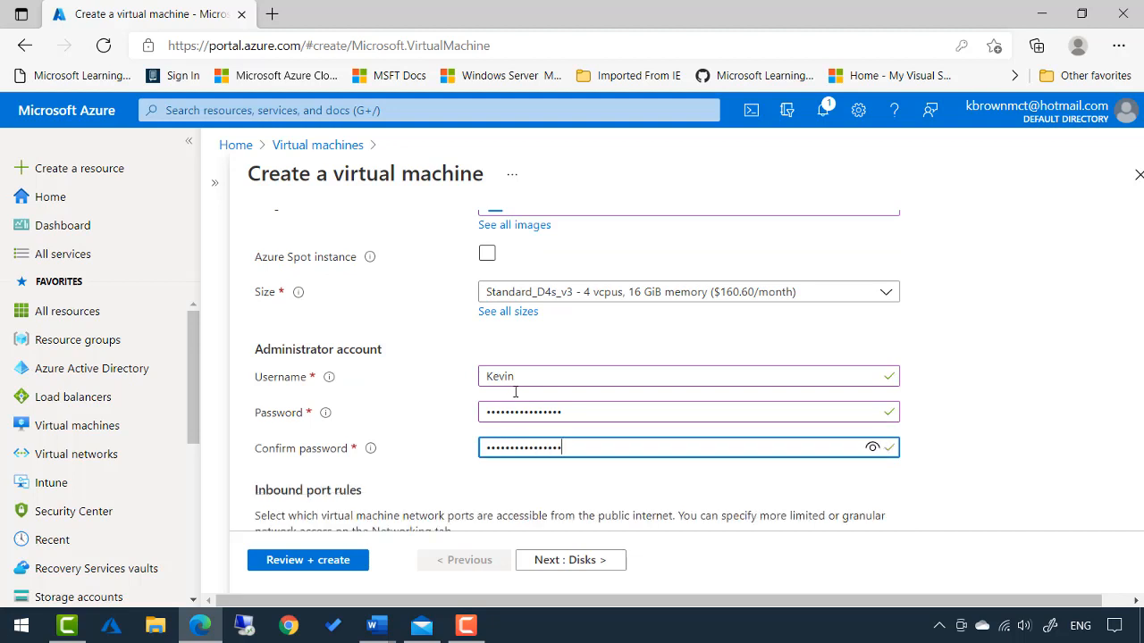
pyautogui.scroll(-3)
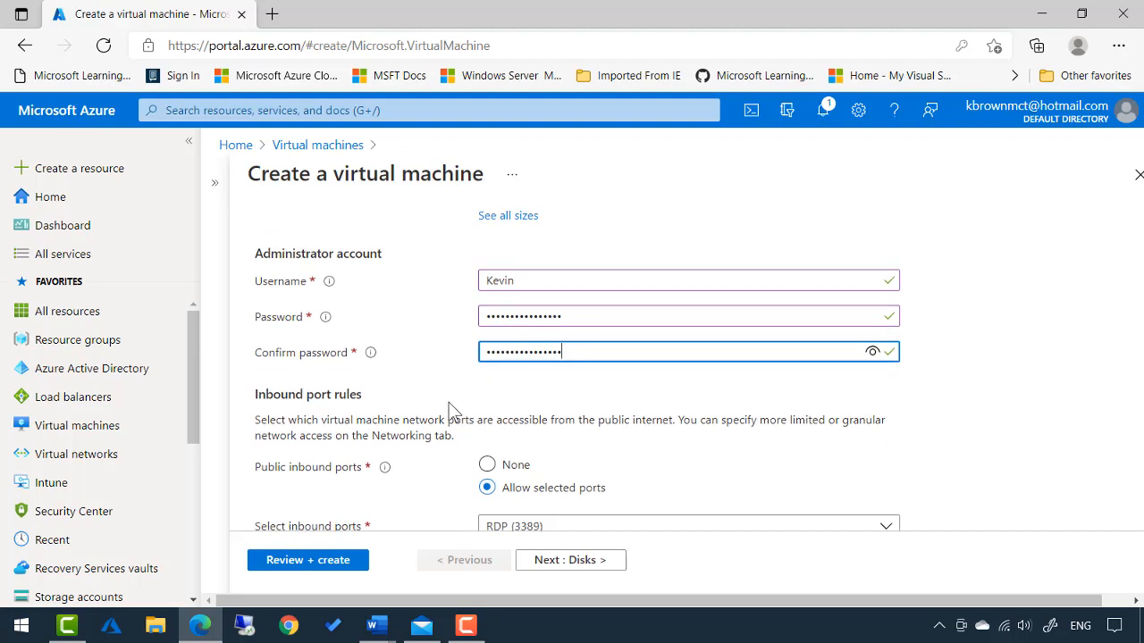
pyautogui.scroll(-3)
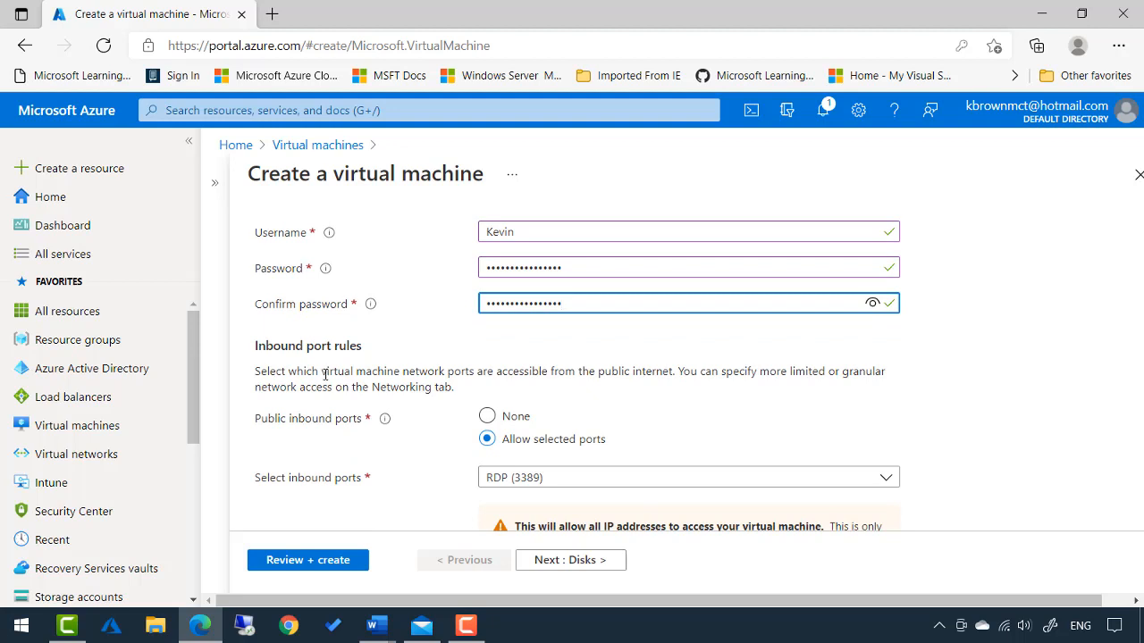
pyautogui.scroll(-3)
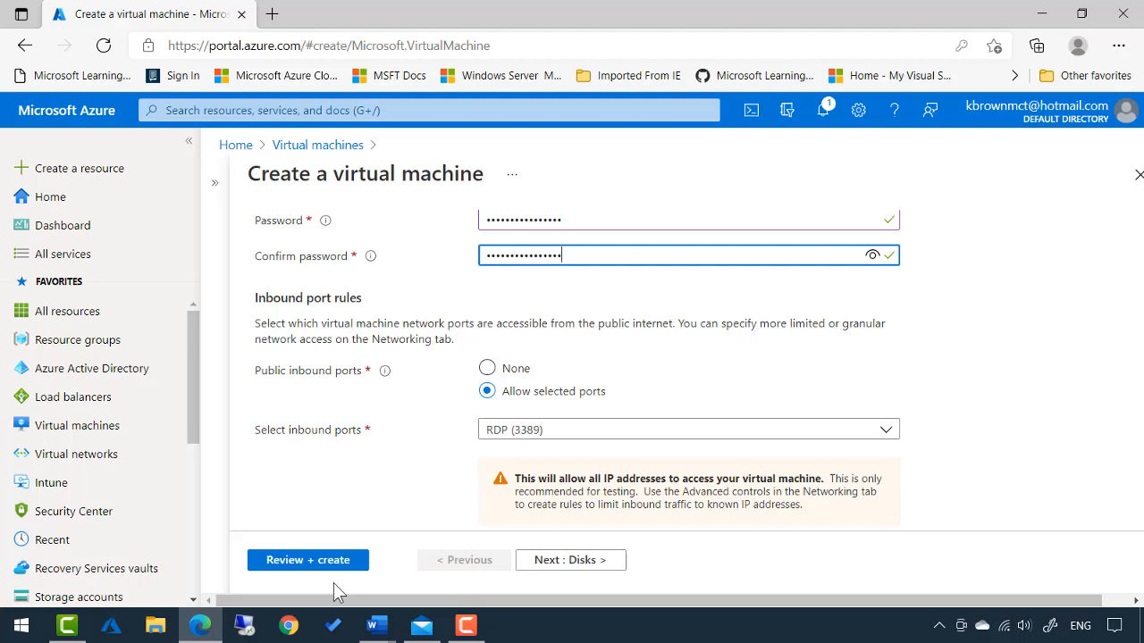
pyautogui.moveTo(307, 561)
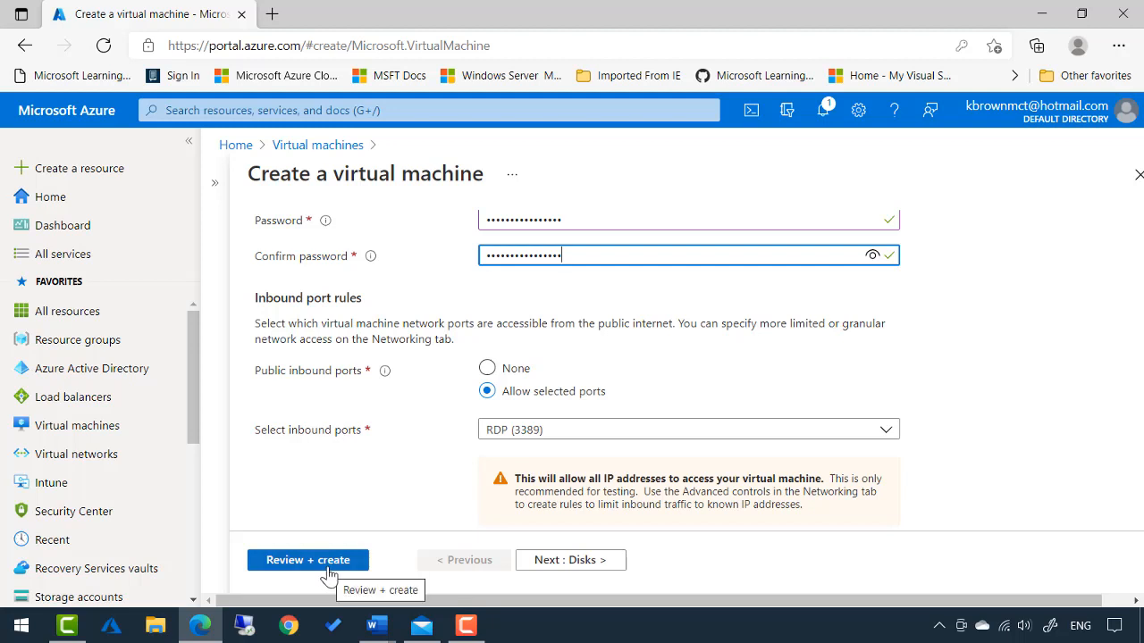
# Step: Review the settings until validation passes, then submit creation of TesetDevVM
pyautogui.click(307, 561)
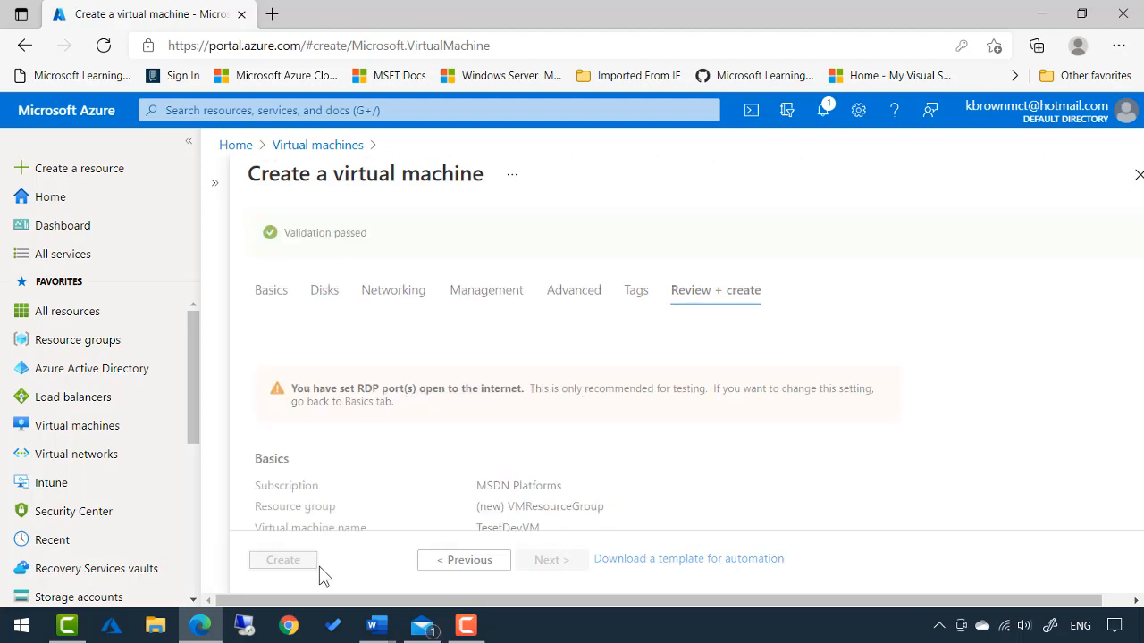
pyautogui.scroll(-3)
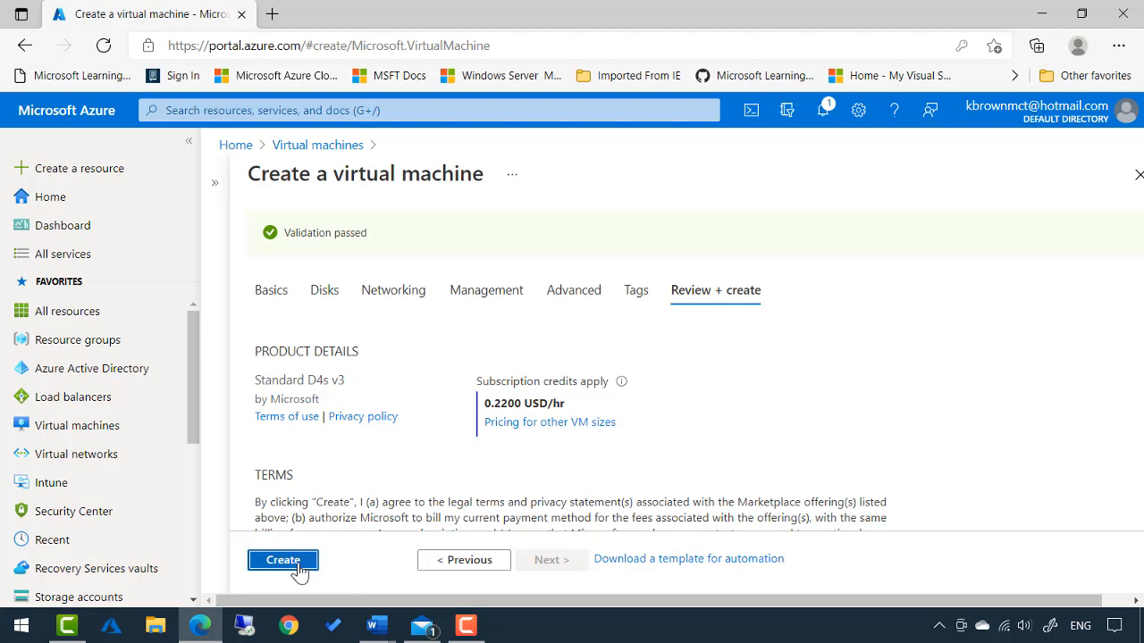
pyautogui.click(283, 560)
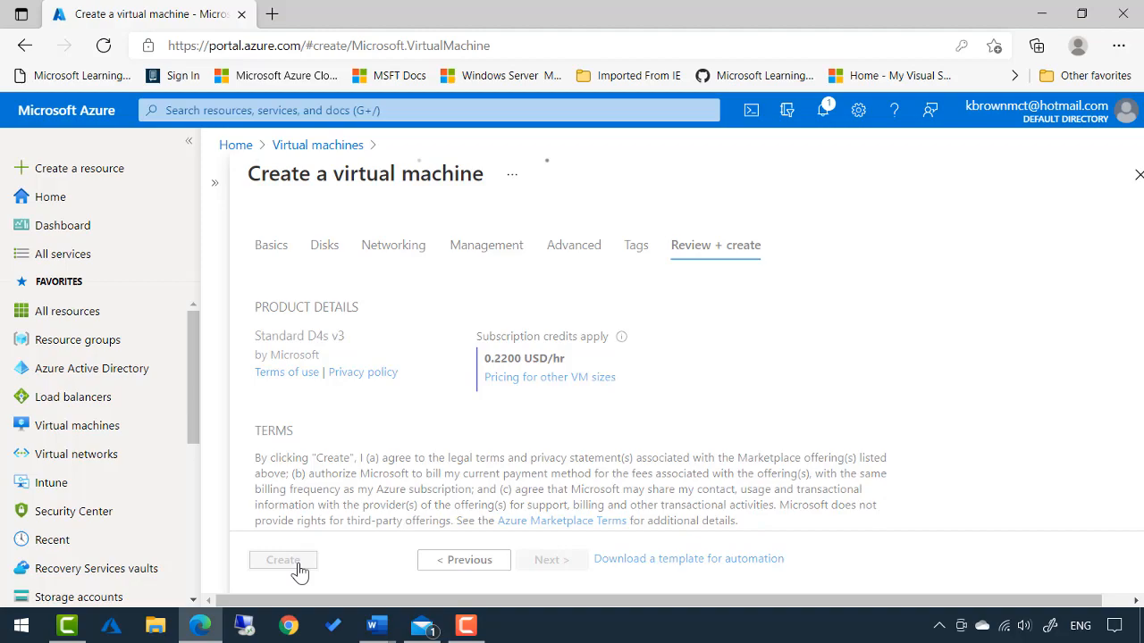
pyautogui.click(283, 559)
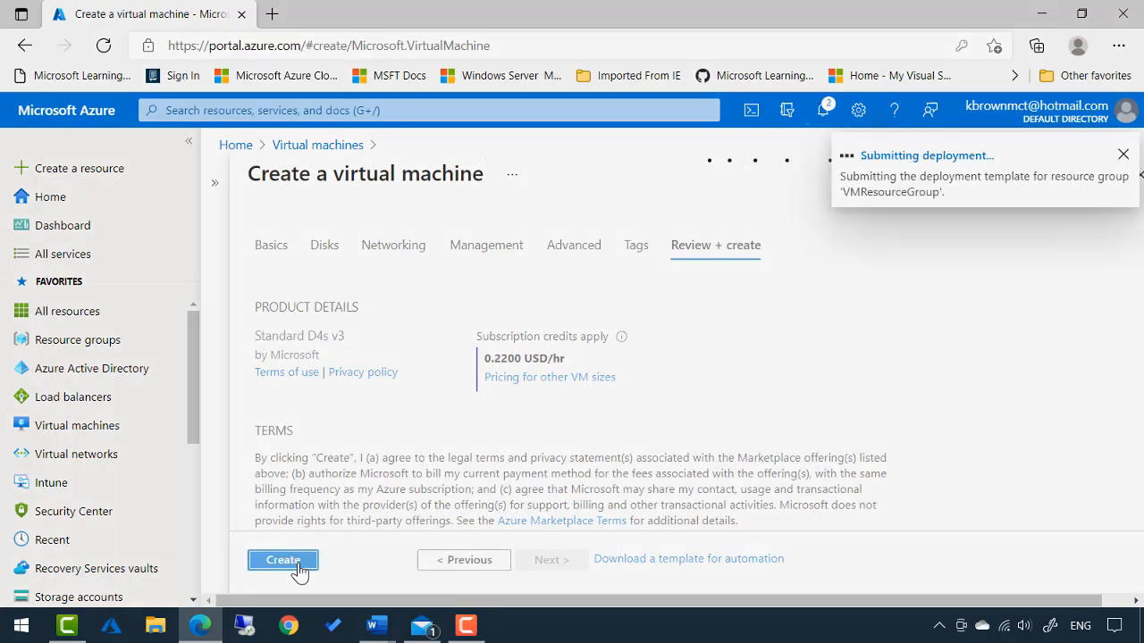
pyautogui.click(282, 559)
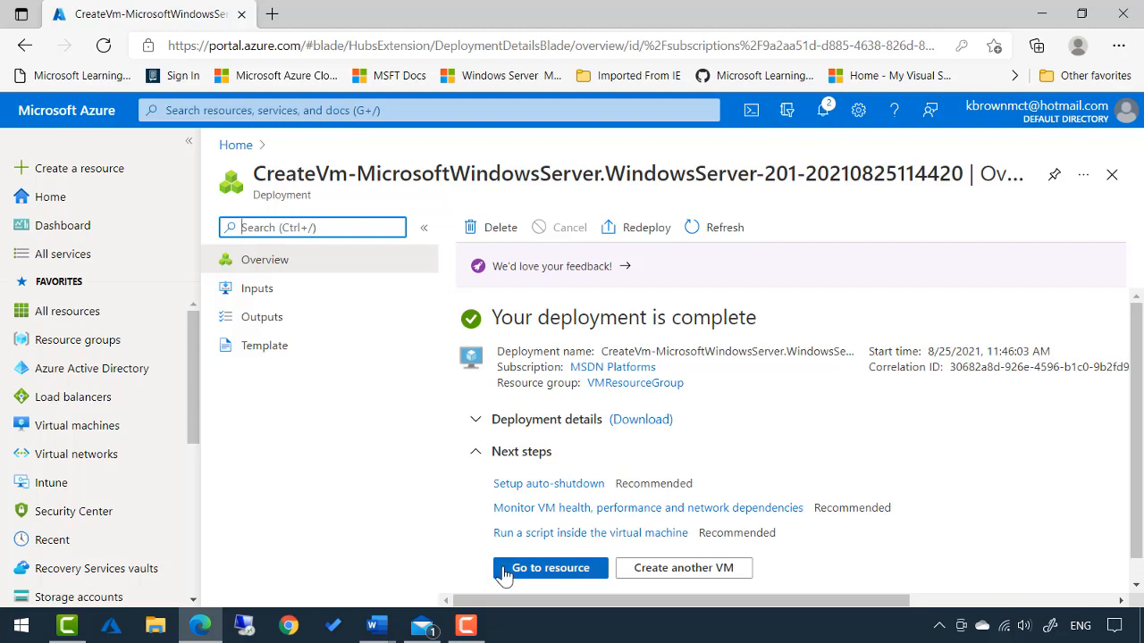
# Step: Go to the deployed TesetDevVM resource, running in Central US with a public IP
pyautogui.click(550, 568)
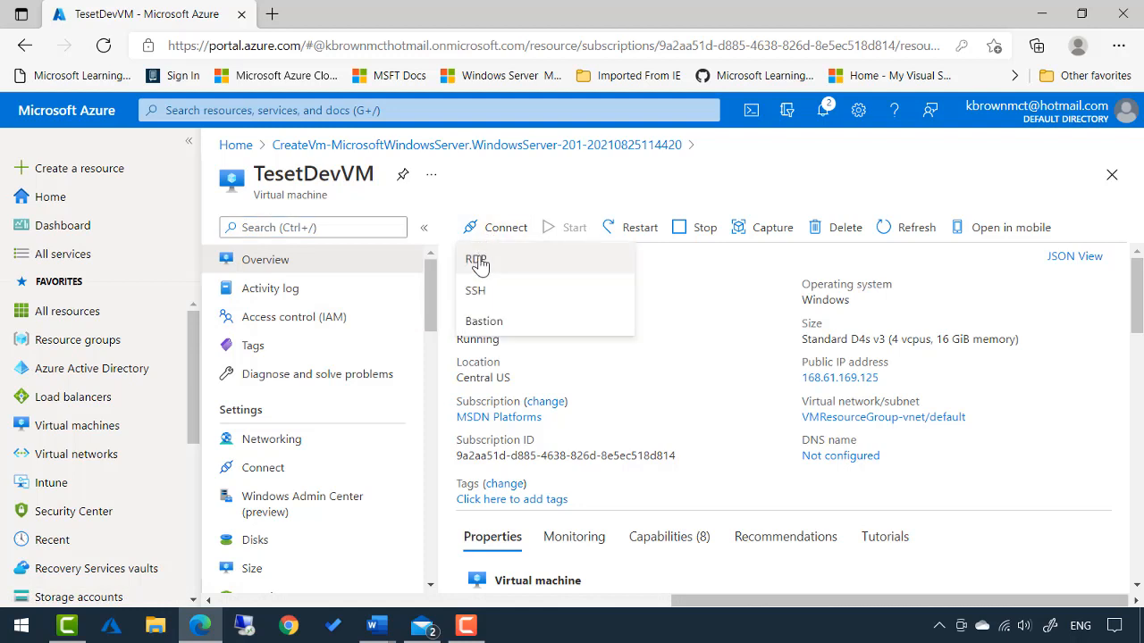
pyautogui.moveTo(475, 259)
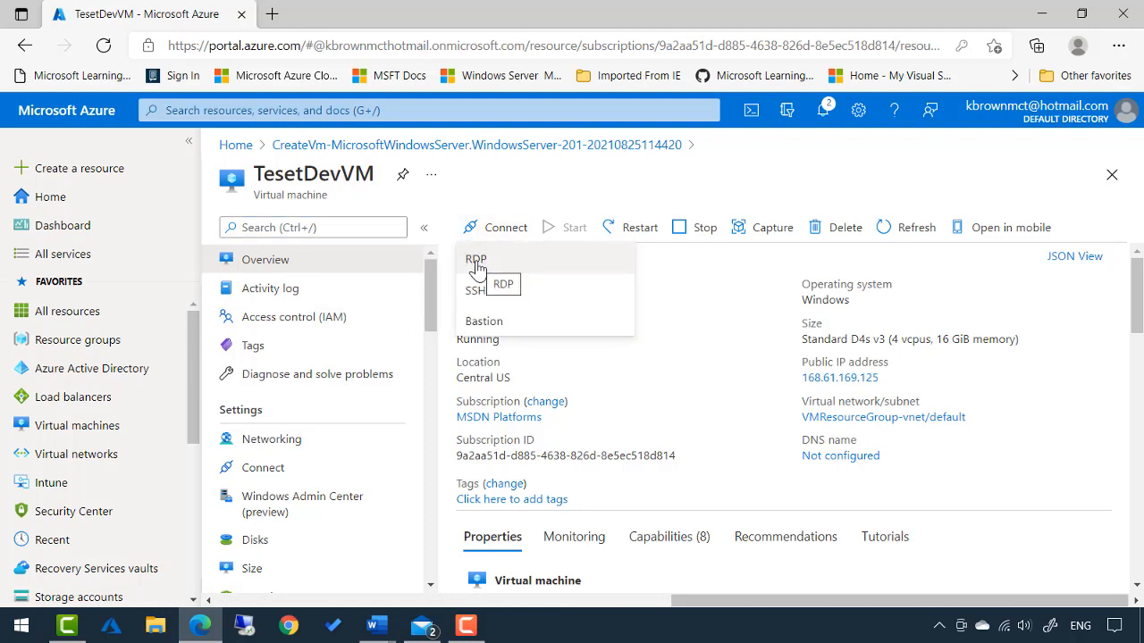
# Step: Download the TesetDevVM.rdp file for 168.61.169.125:3389 and open it from Downloads
pyautogui.click(475, 259)
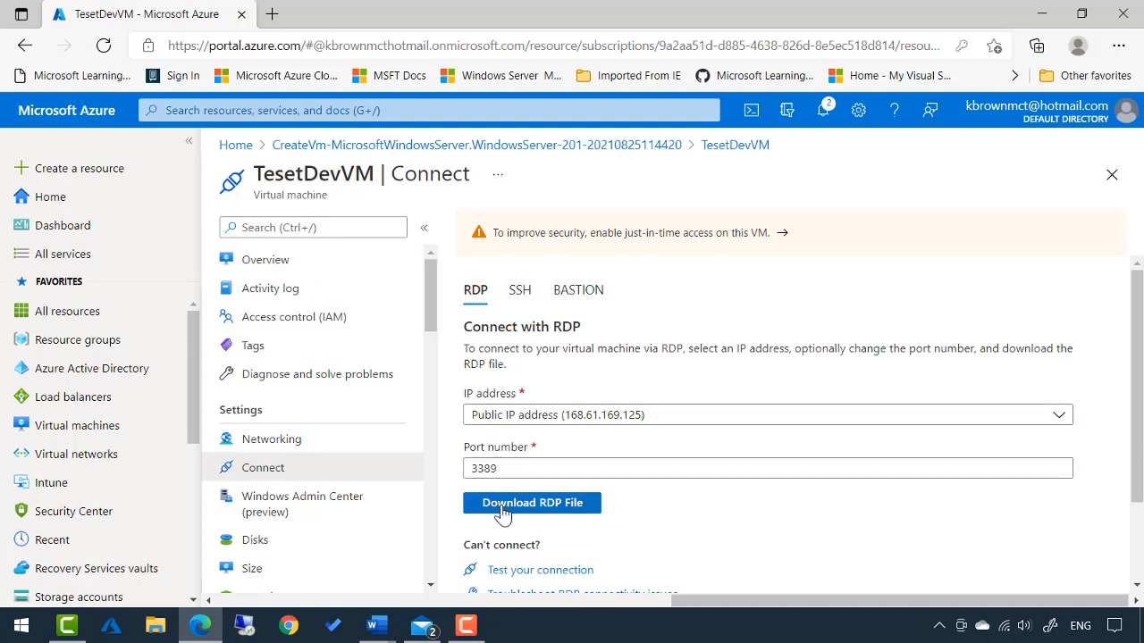
pyautogui.click(533, 503)
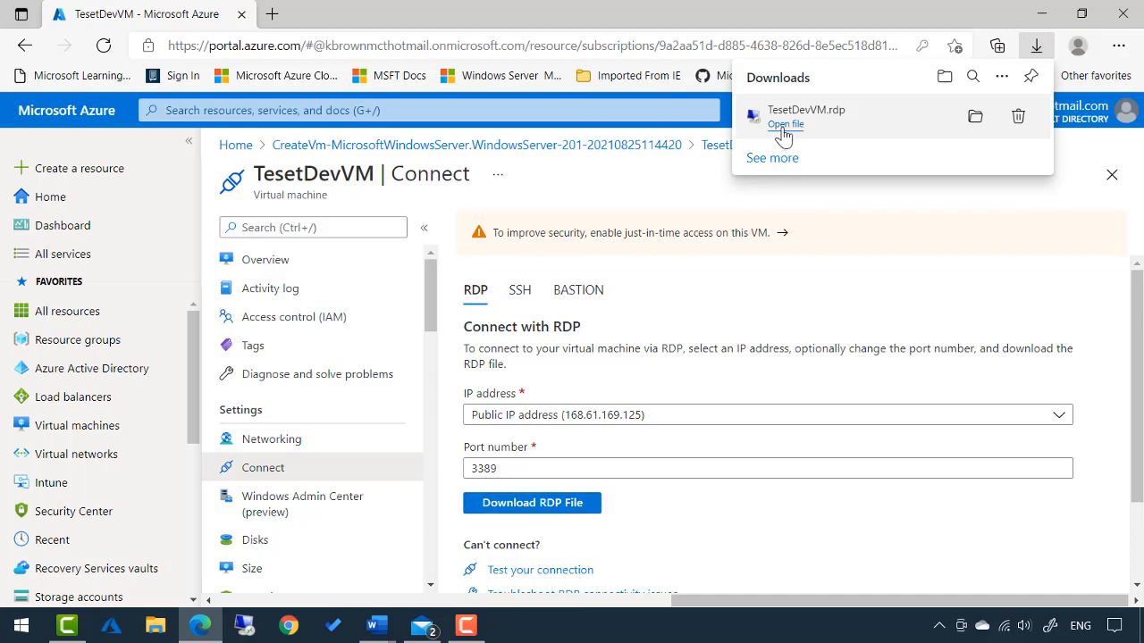
pyautogui.click(785, 125)
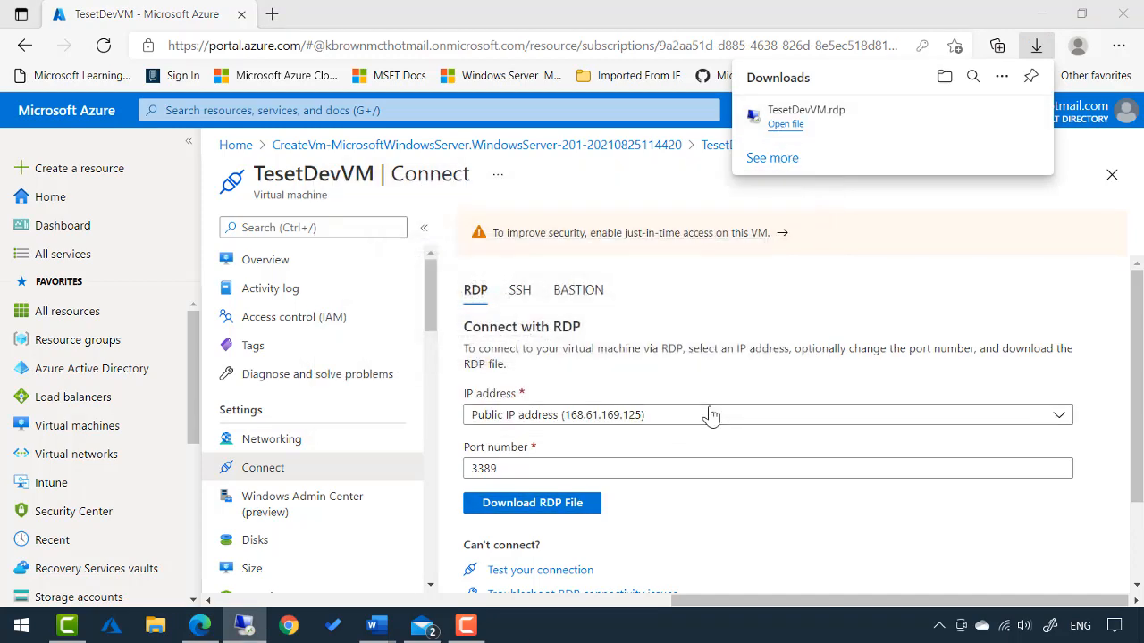
# Step: Connect to 168.61.169.125 as administrator 'kevin' and accept the untrusted certificate warning
pyautogui.click(786, 124)
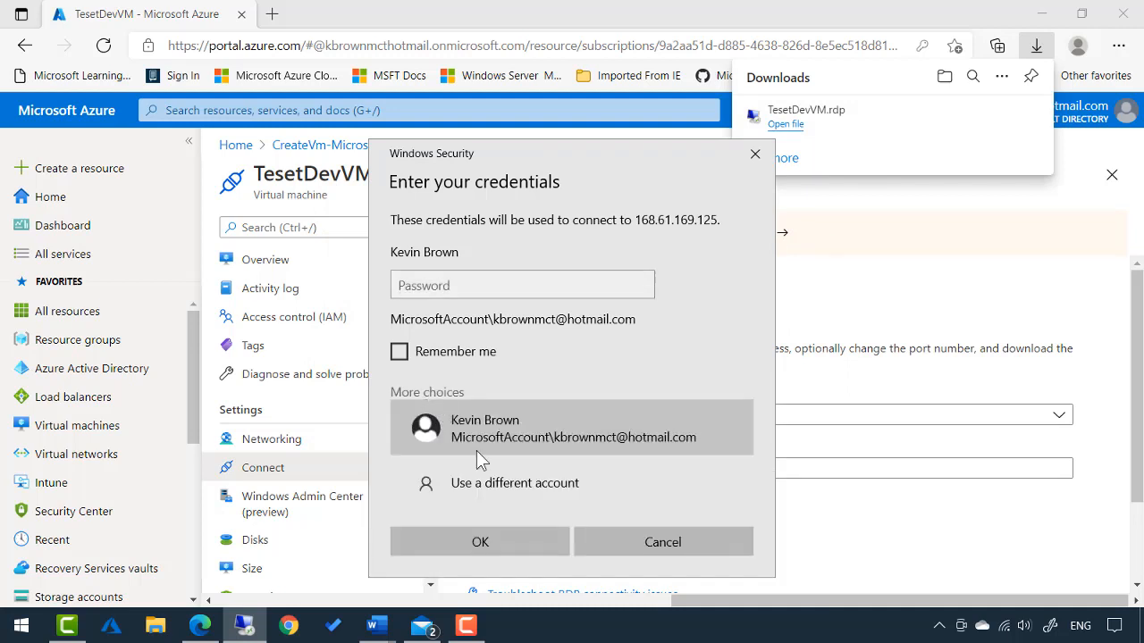
pyautogui.click(515, 482)
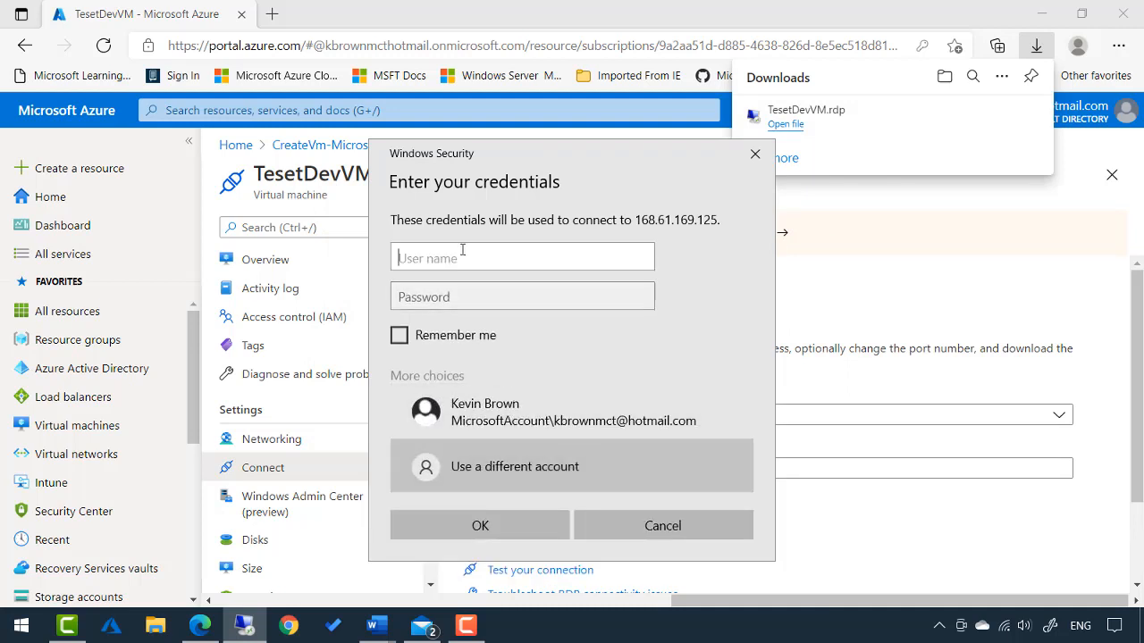
pyautogui.write('kevin')
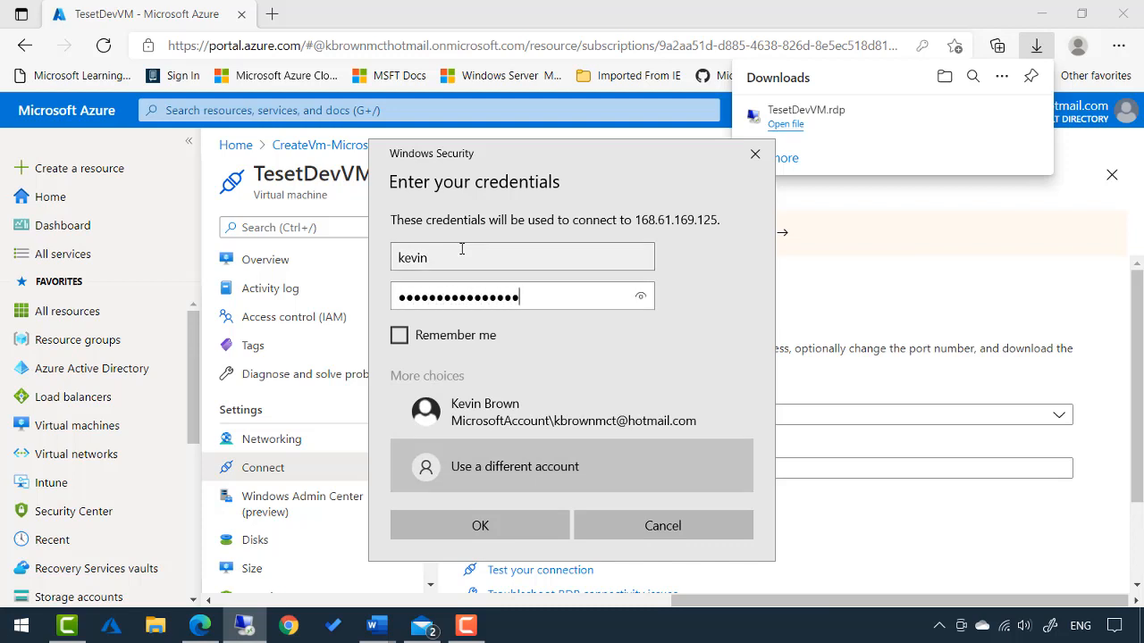
pyautogui.click(479, 525)
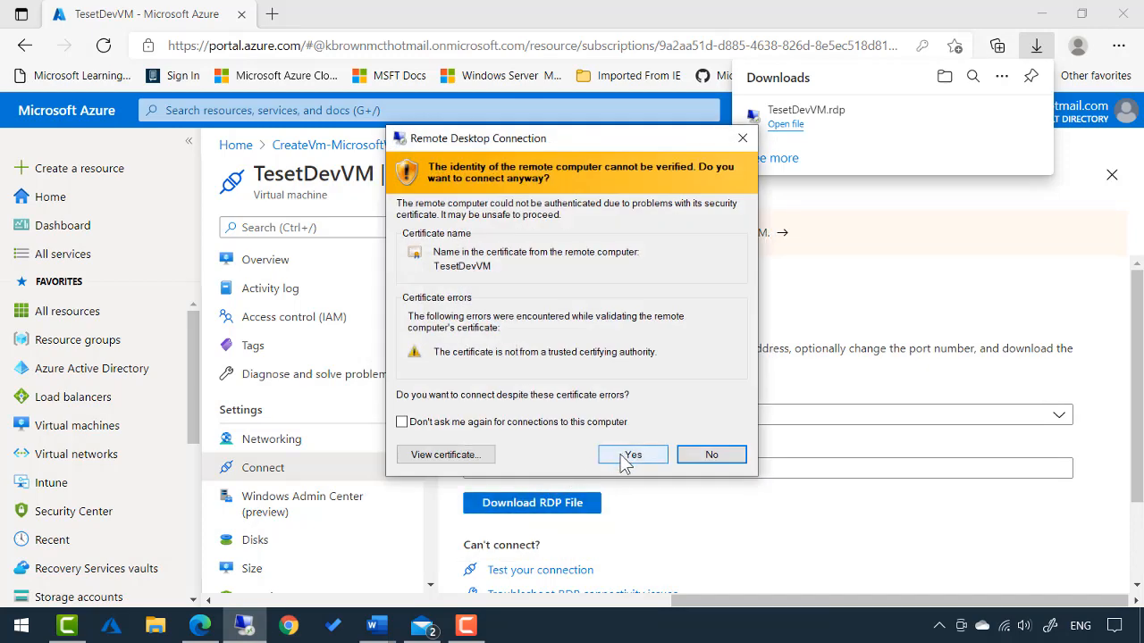
pyautogui.click(633, 454)
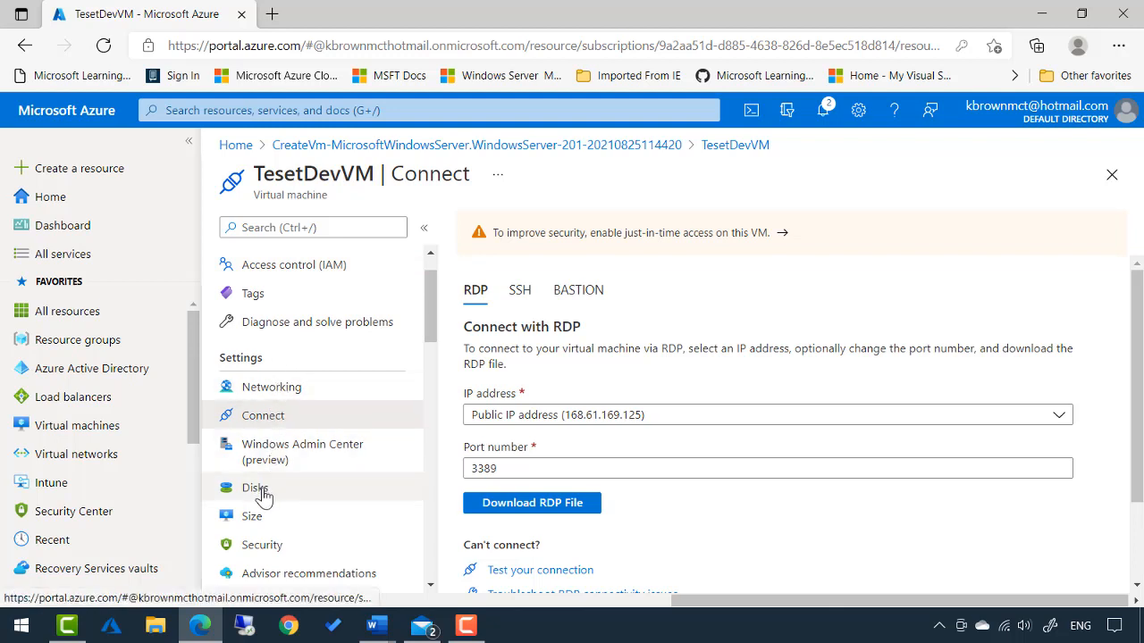
pyautogui.scroll(-3)
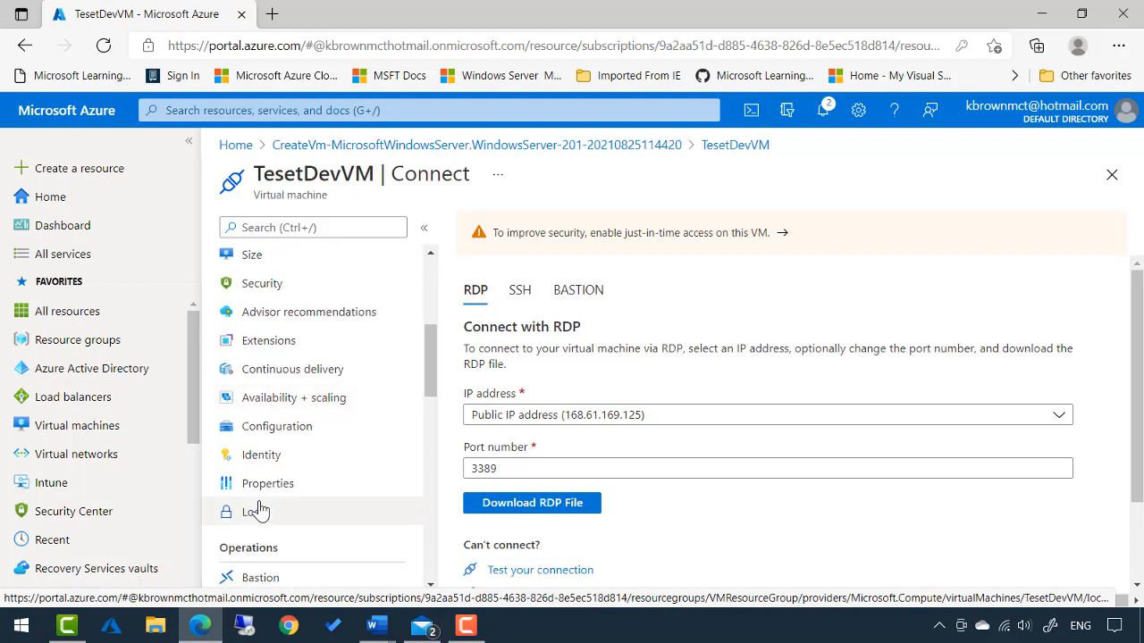
pyautogui.moveTo(261, 511)
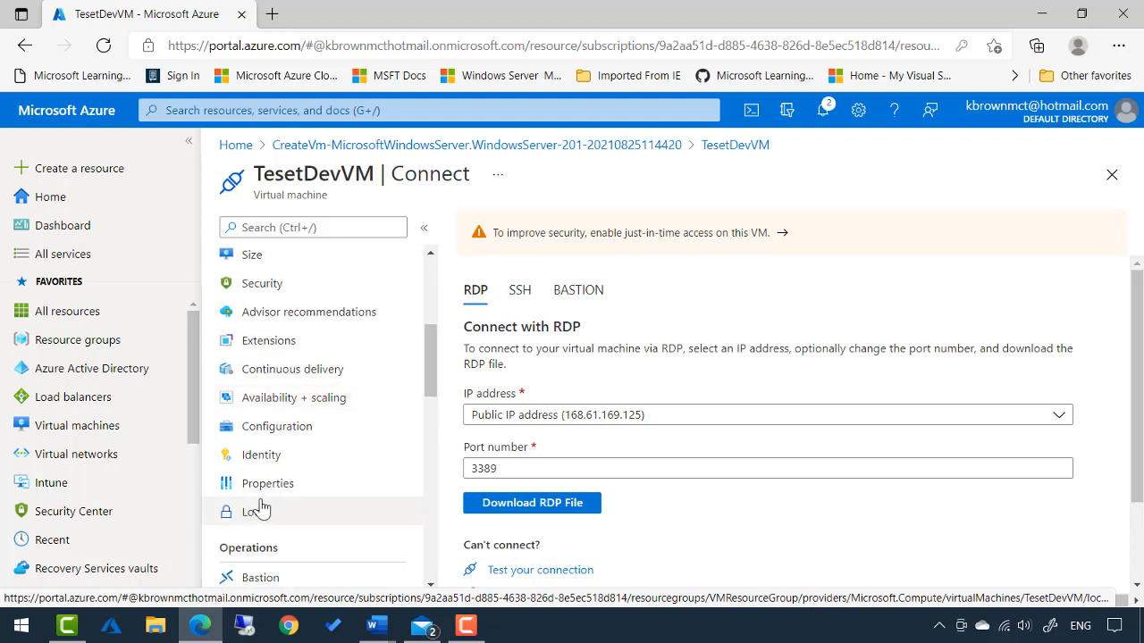